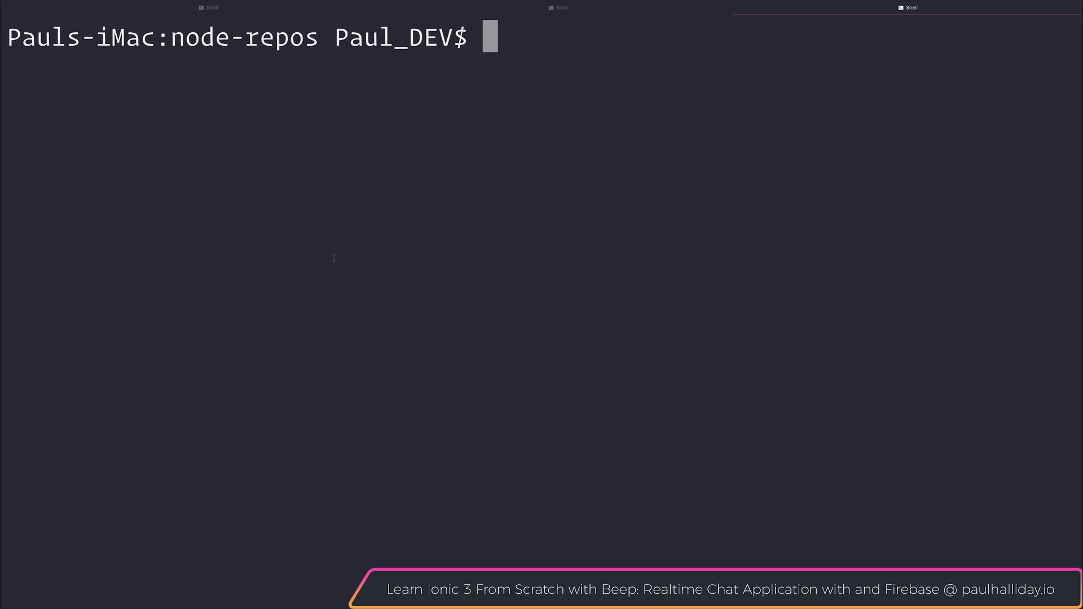
Step: Create the socket-node folder, run npm init -y for a default package.json, and touch server.js
type("mkdir")
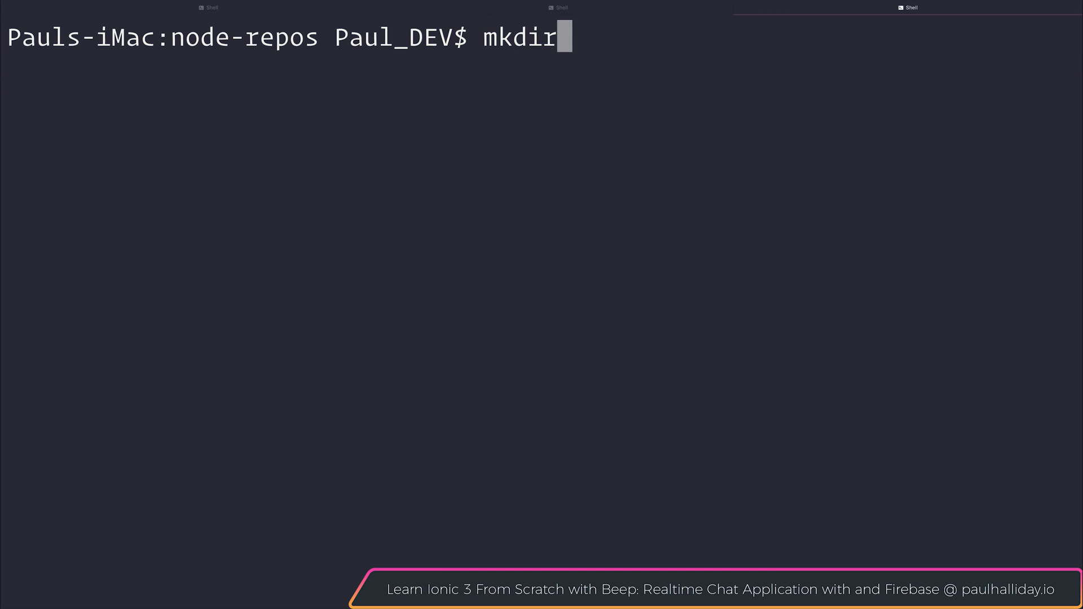
type("socket-node")
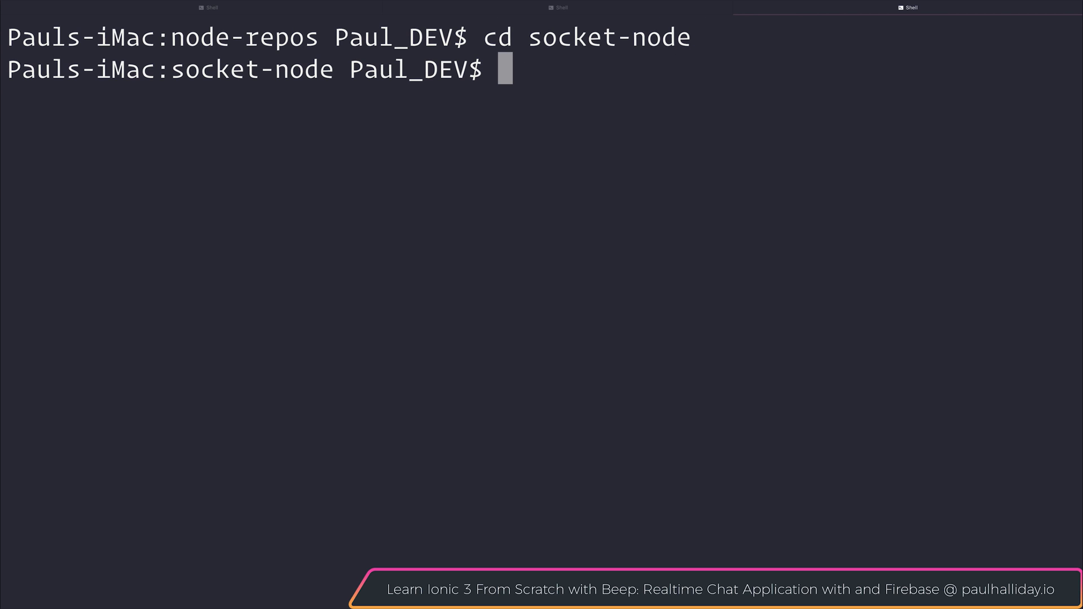
type("np")
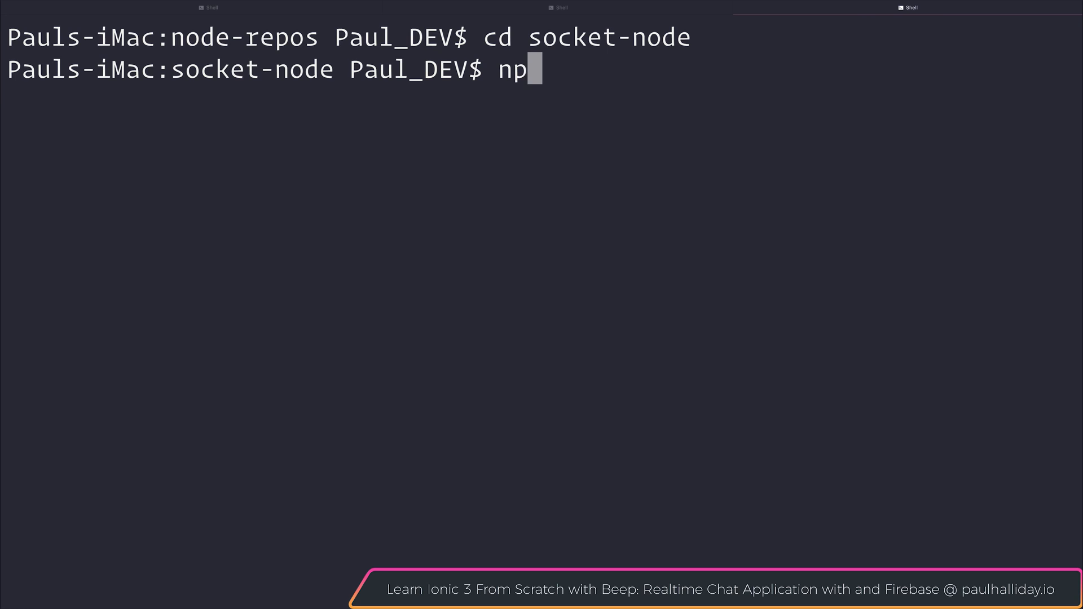
type("m init -y")
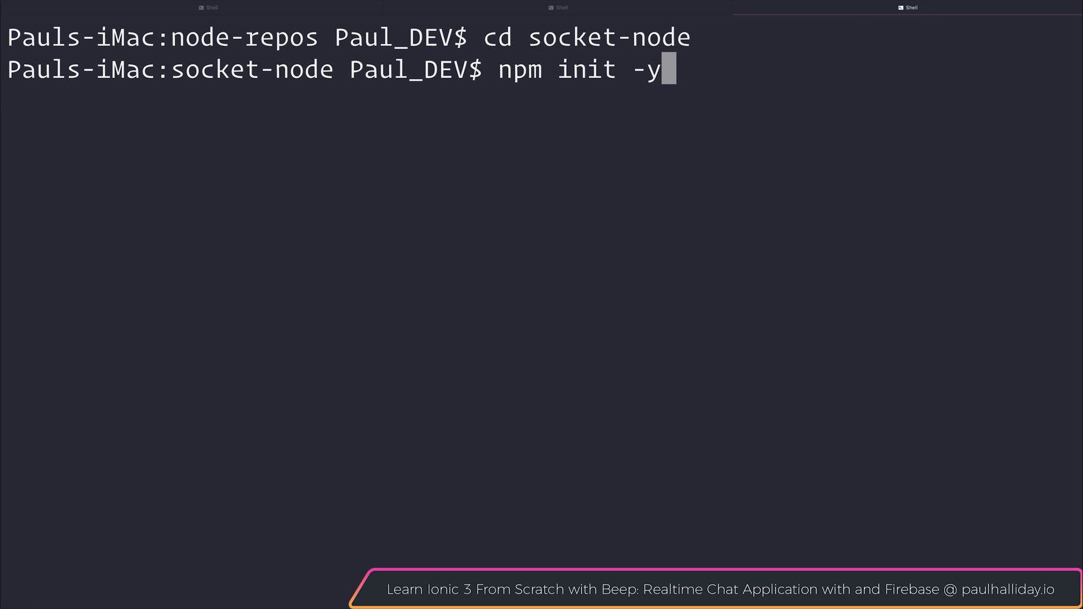
key("Return")
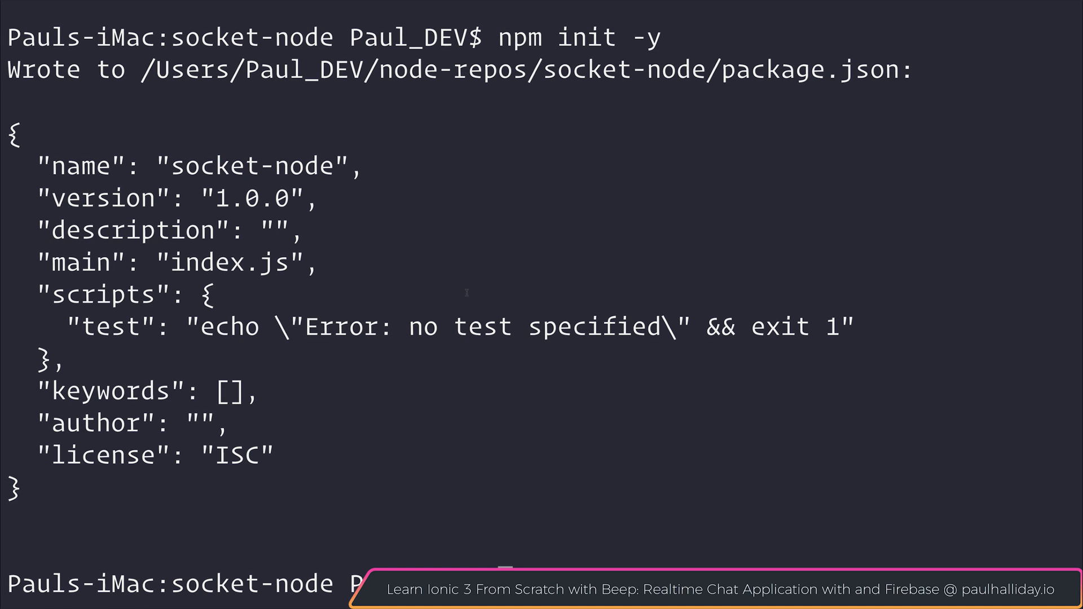
type("touch serve")
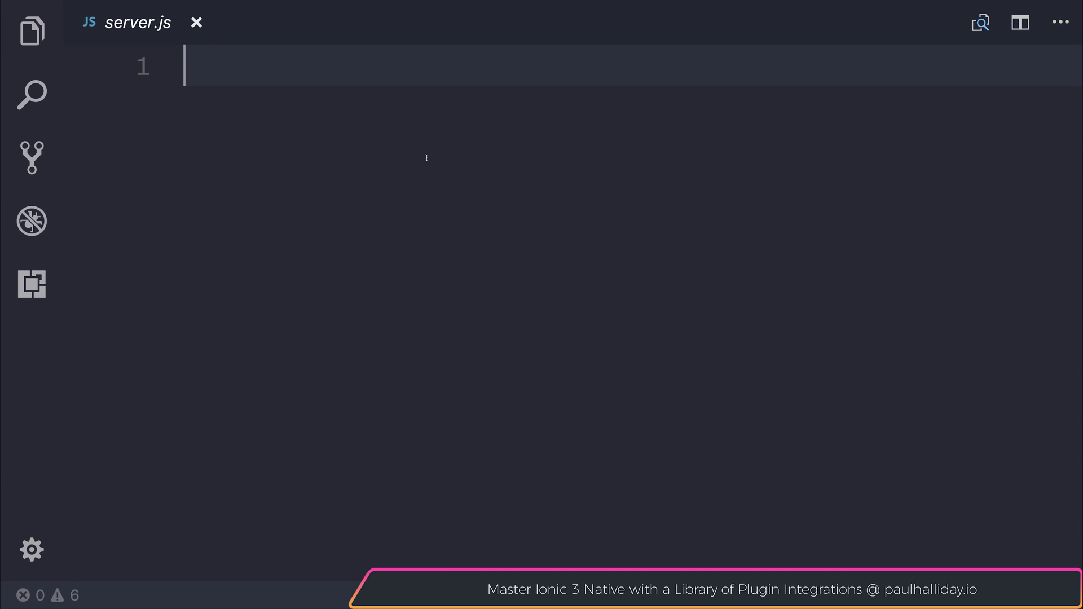
Step: Run npm install express socket.io in the integrated terminal and hide the panel
key("ctrl+`")
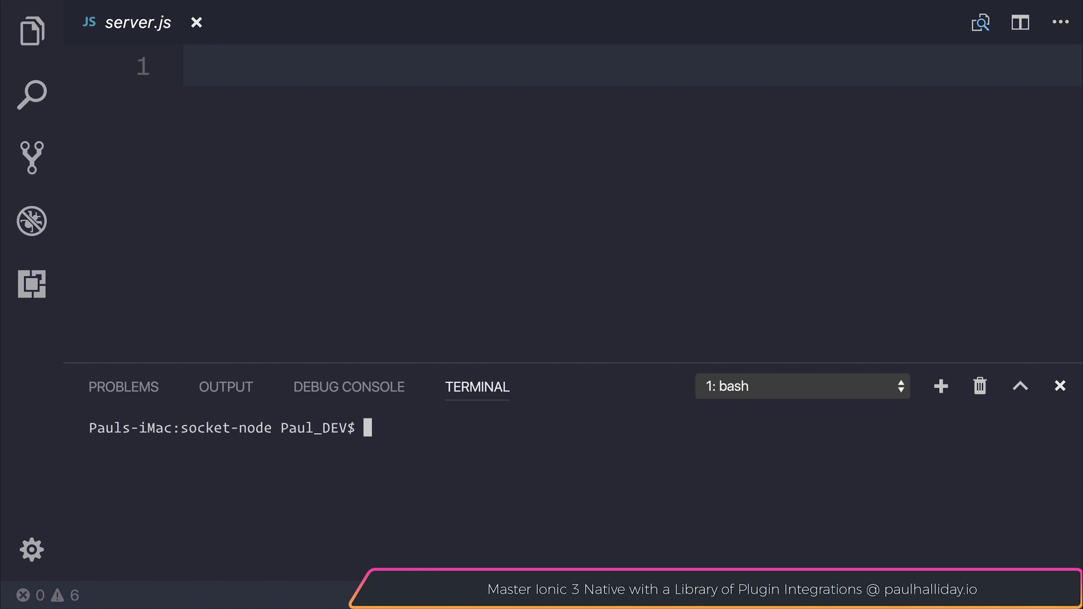
type("np")
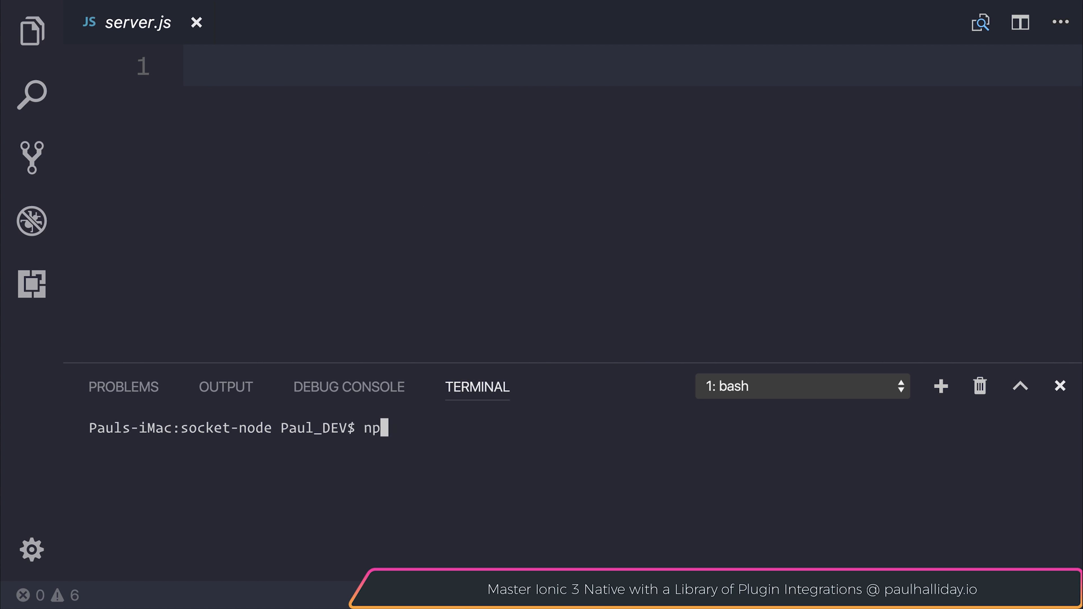
type("m install e")
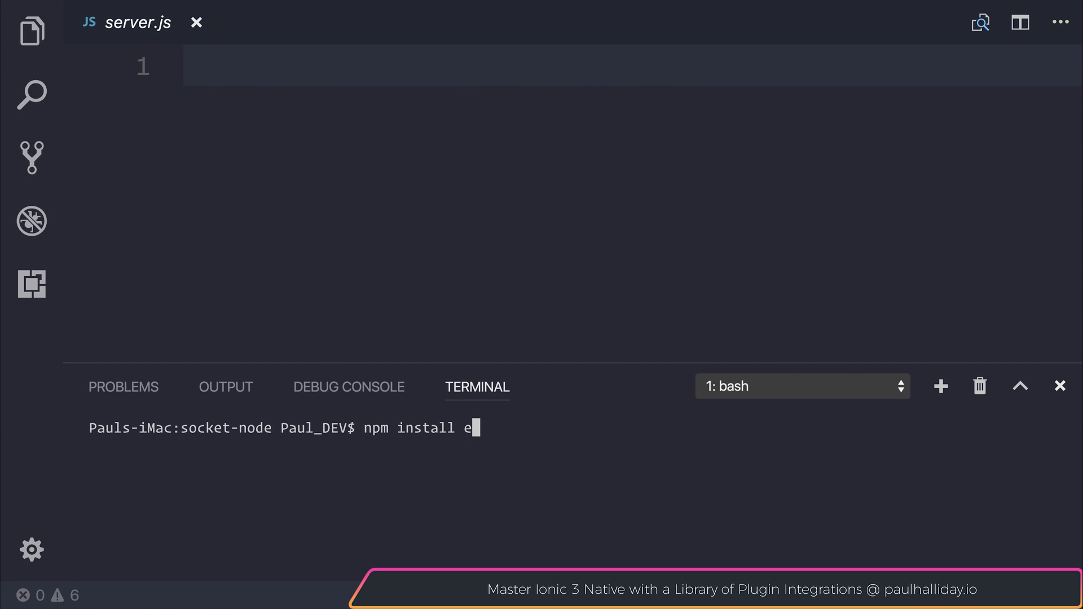
type("xpress")
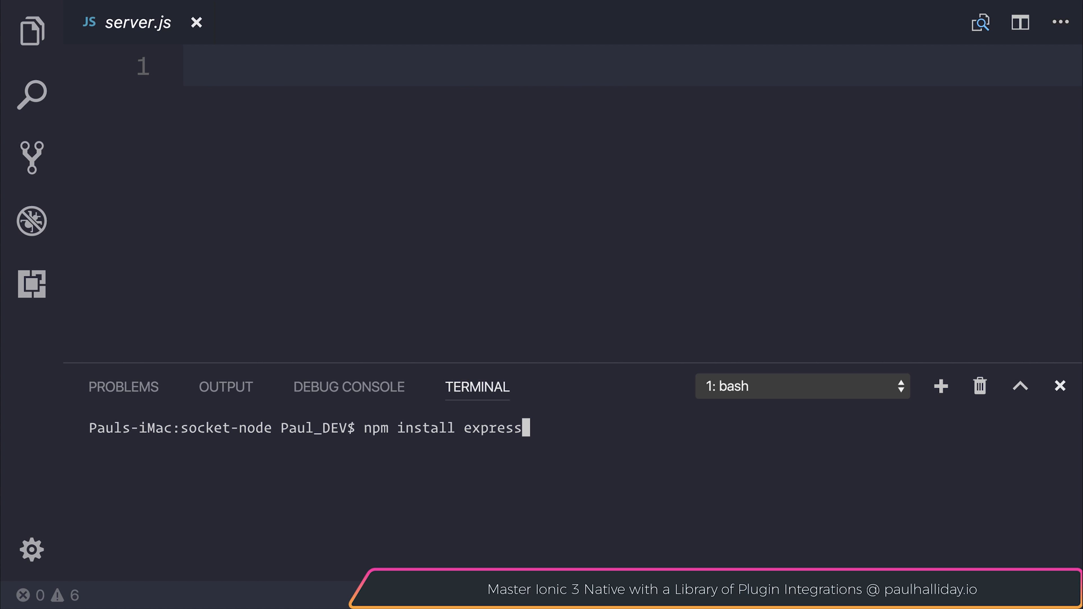
type("socket.io")
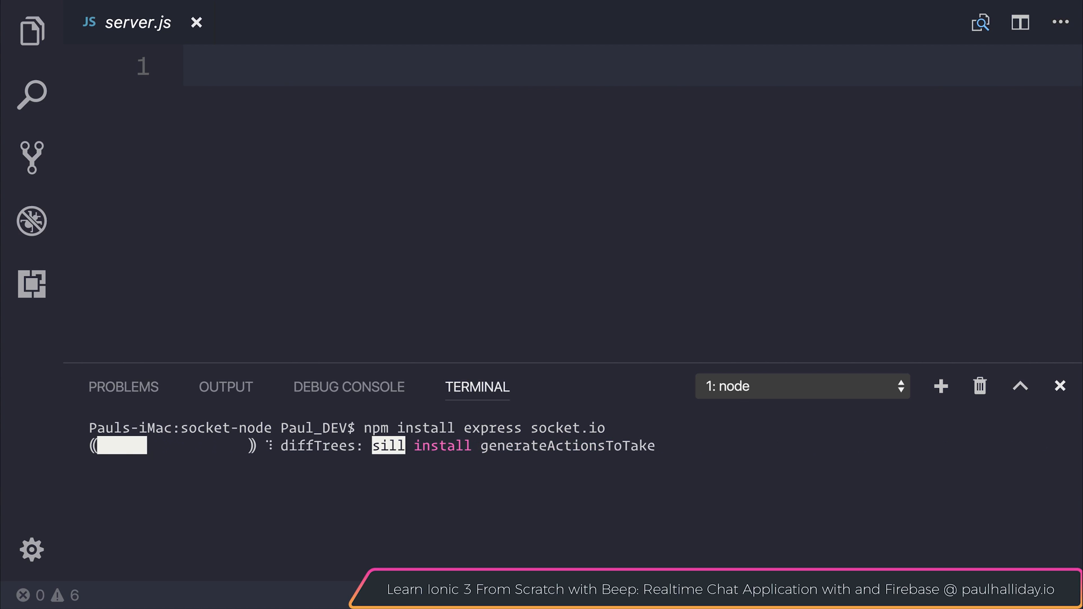
left_click(1058, 386)
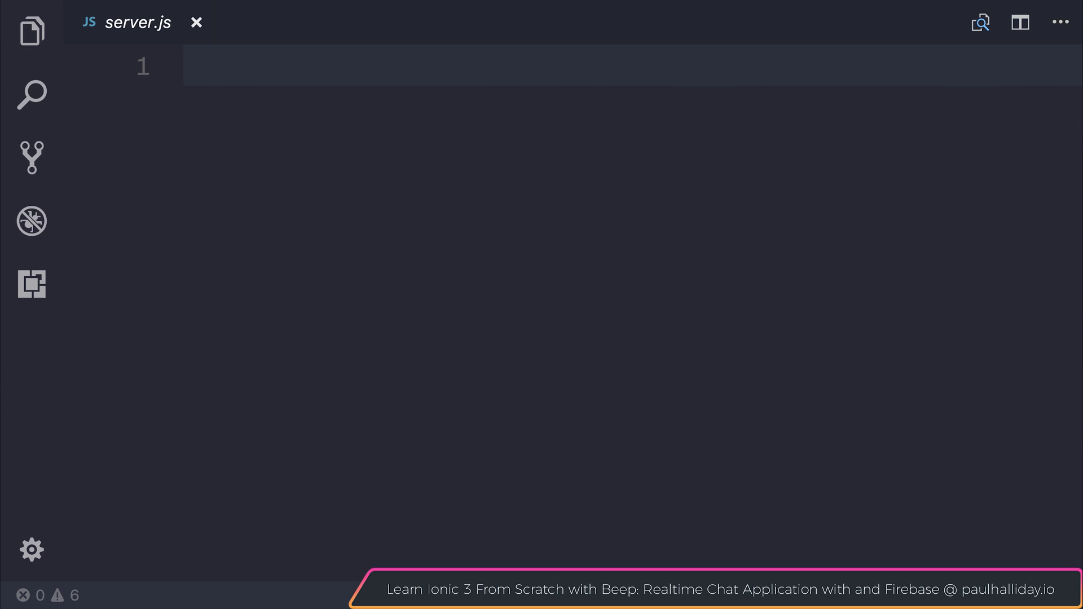
Step: Require express and http in server.js and create app = express()
type("const expre")
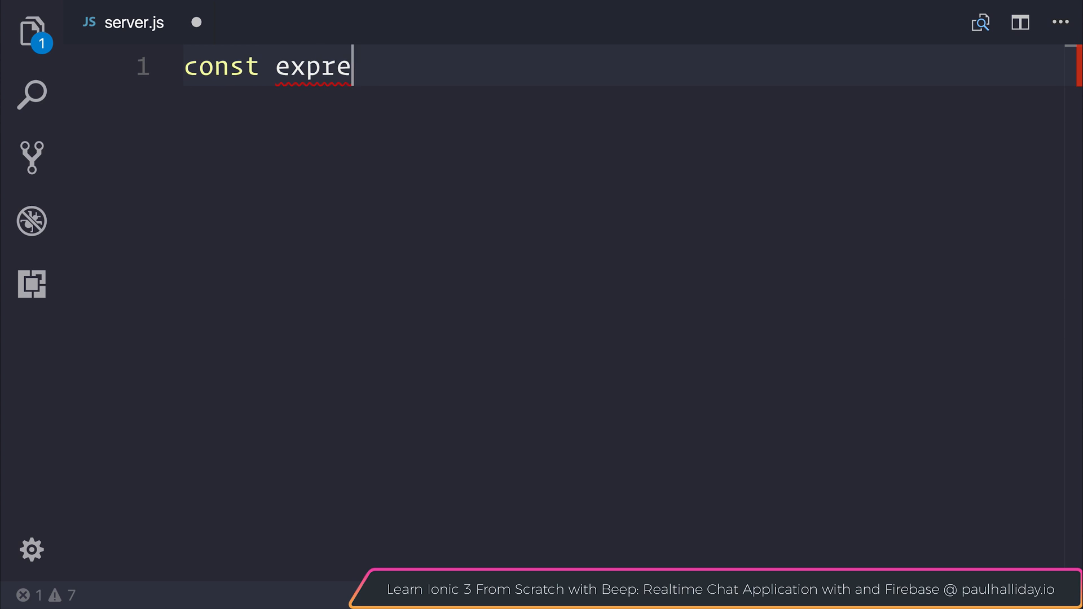
type("ss = require('ex'")
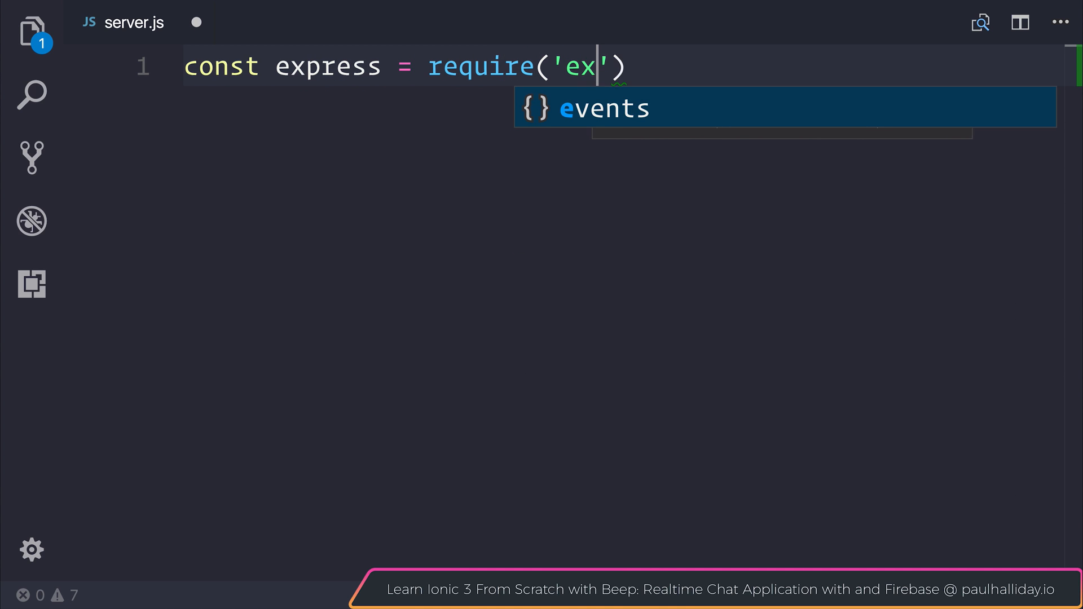
type("press');")
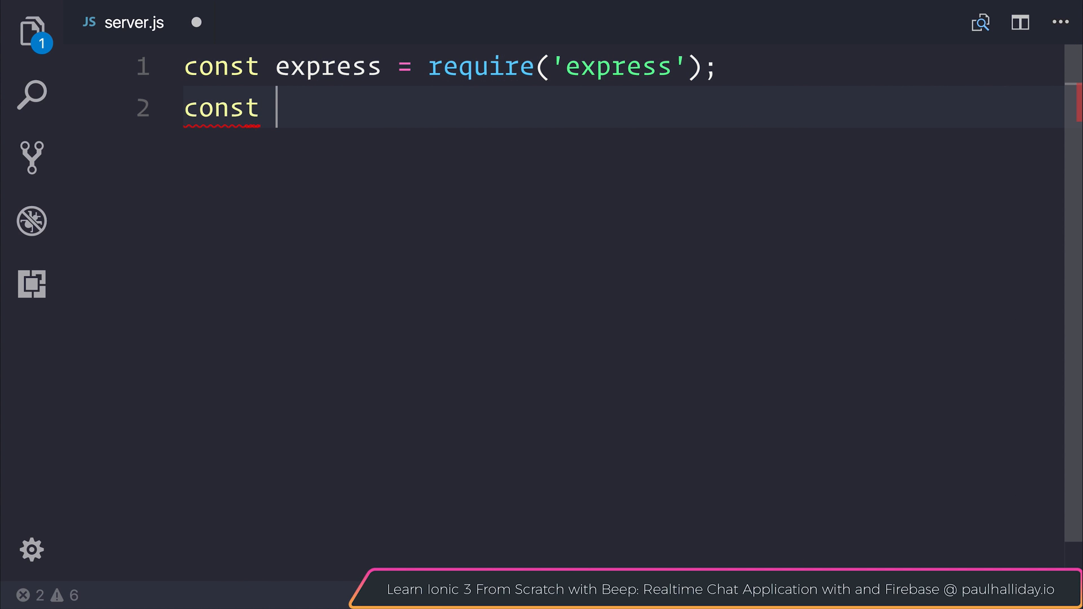
type("app = express();")
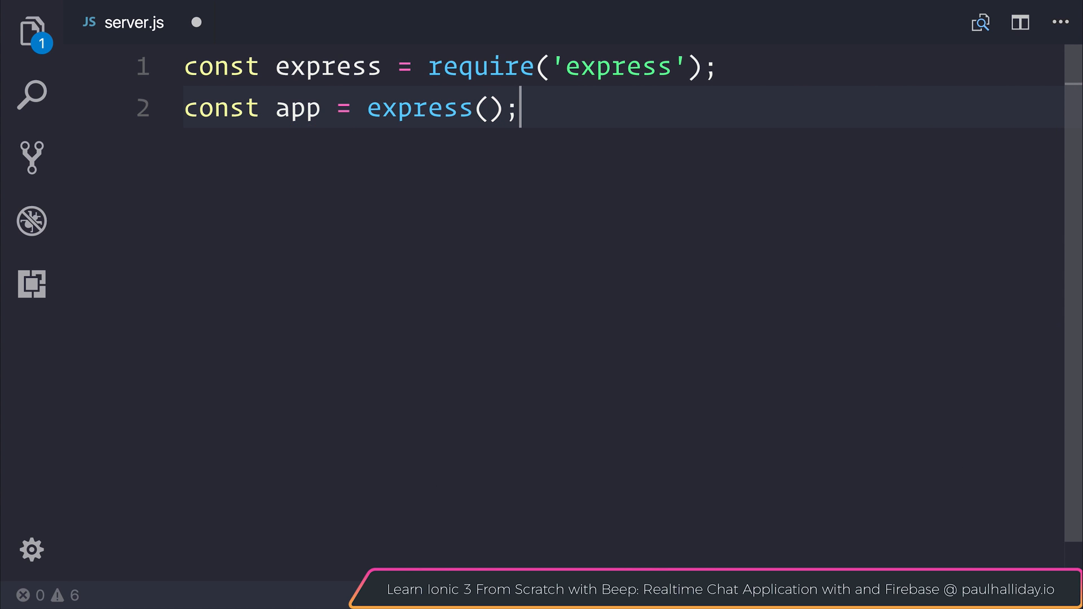
type("const h")
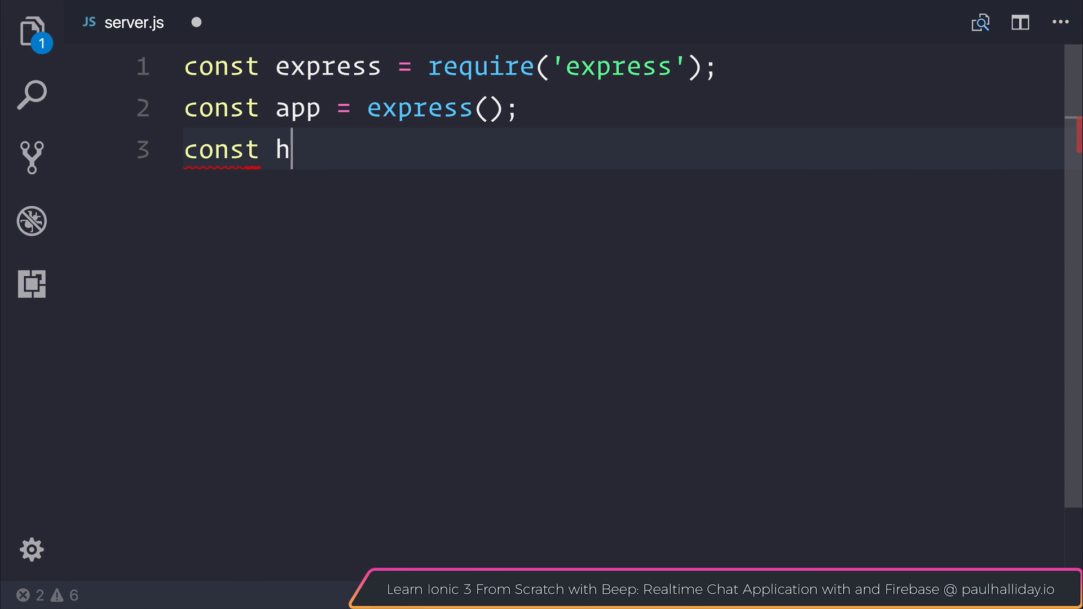
type("ttp = require('http');")
type("app.get('")
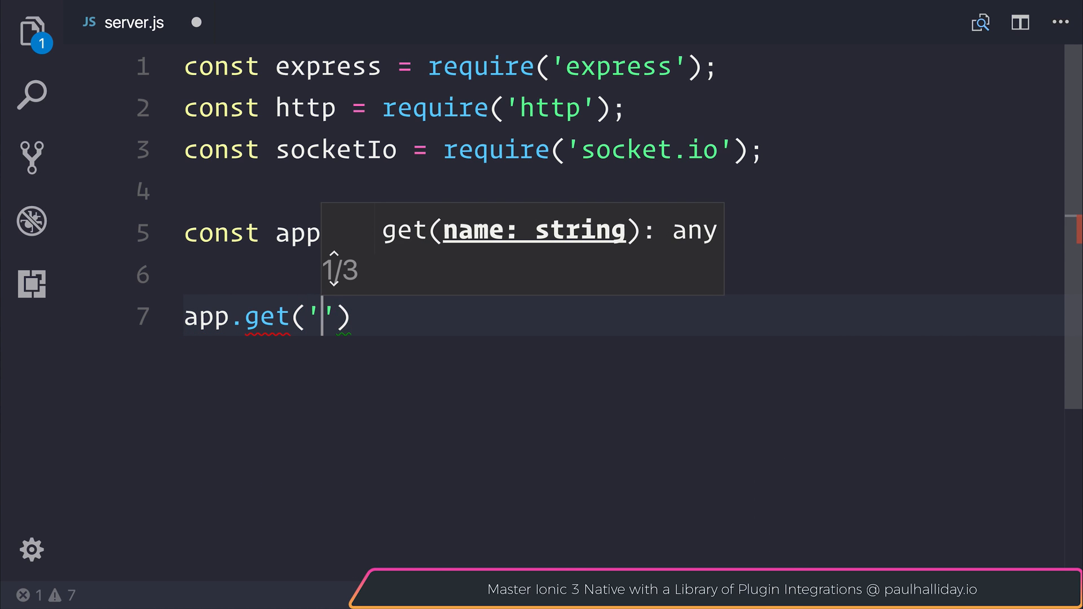
Step: Add an app.get('/') route whose handler sends back Hello World
type("/")
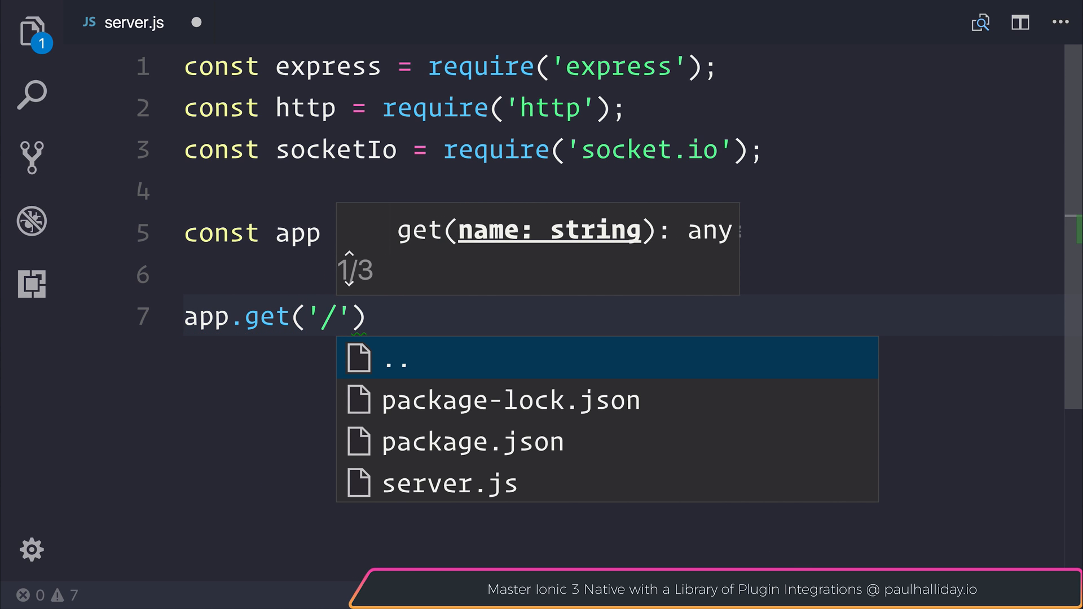
type(",")
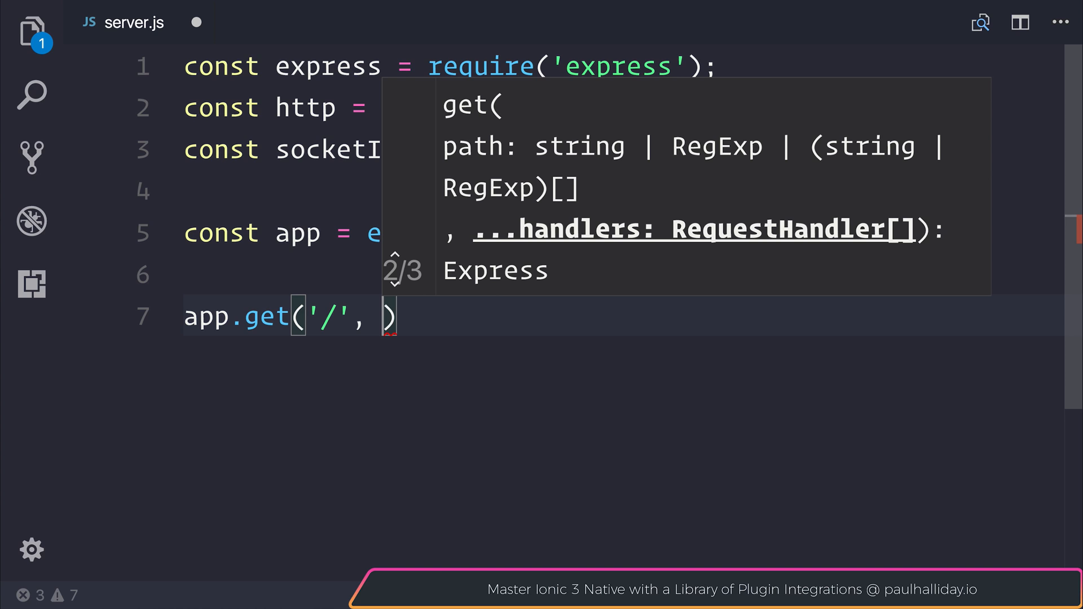
type("(req,")
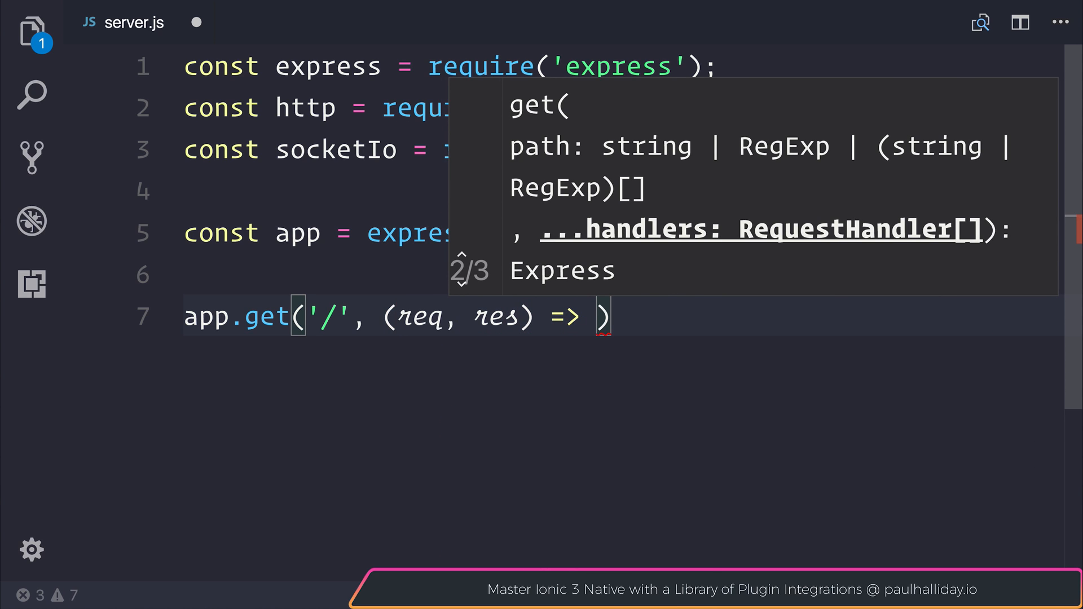
type("res.send(\"Hello World")
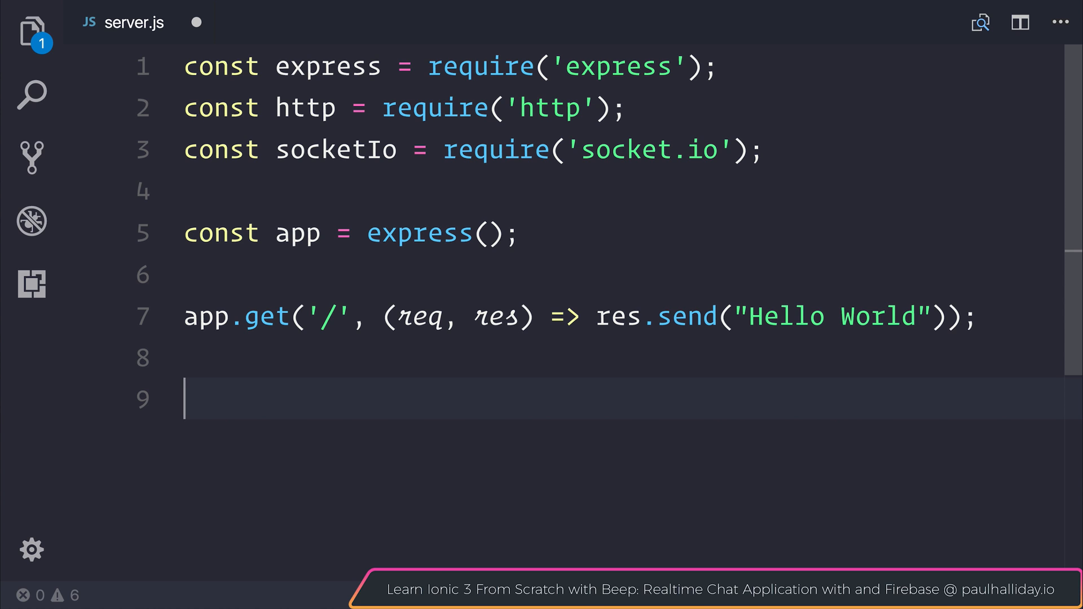
Step: Wrap the app with const server = http.Server(app) and have server.listen on 3000
type("app.listen()")
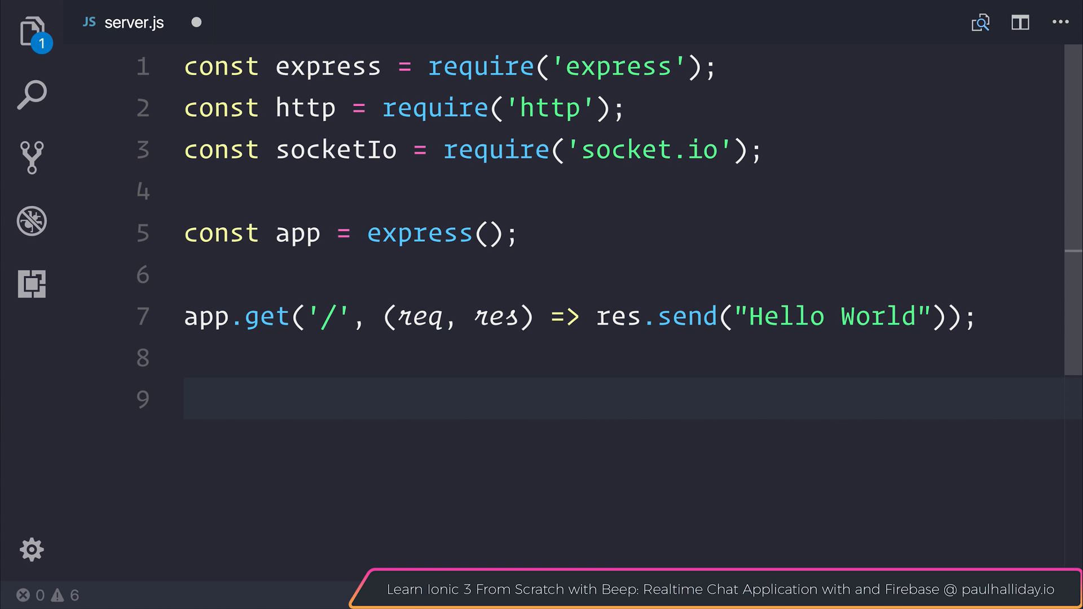
type("const server")
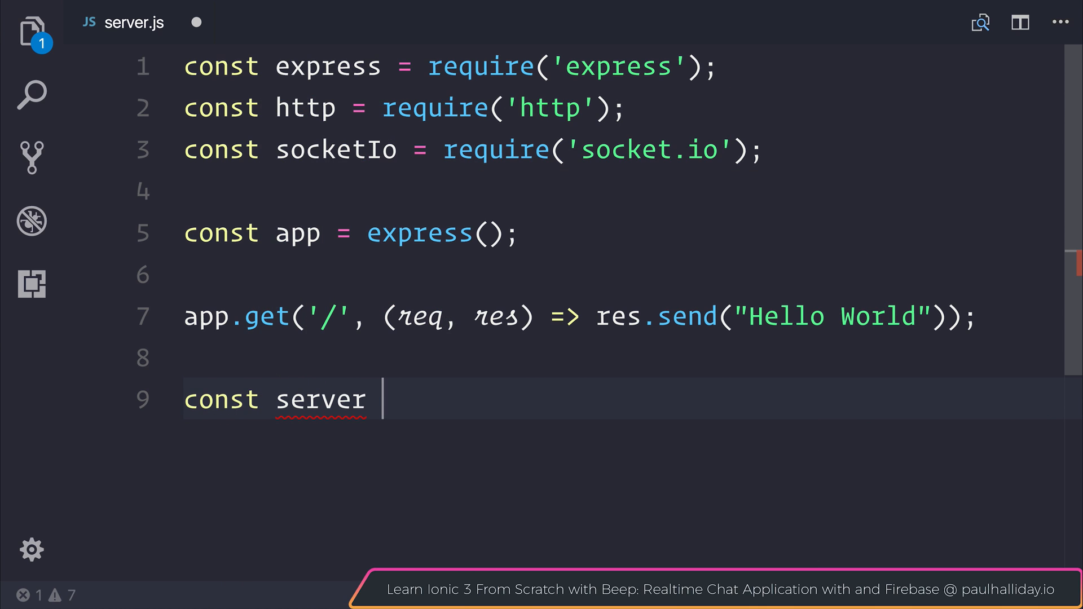
type("= h")
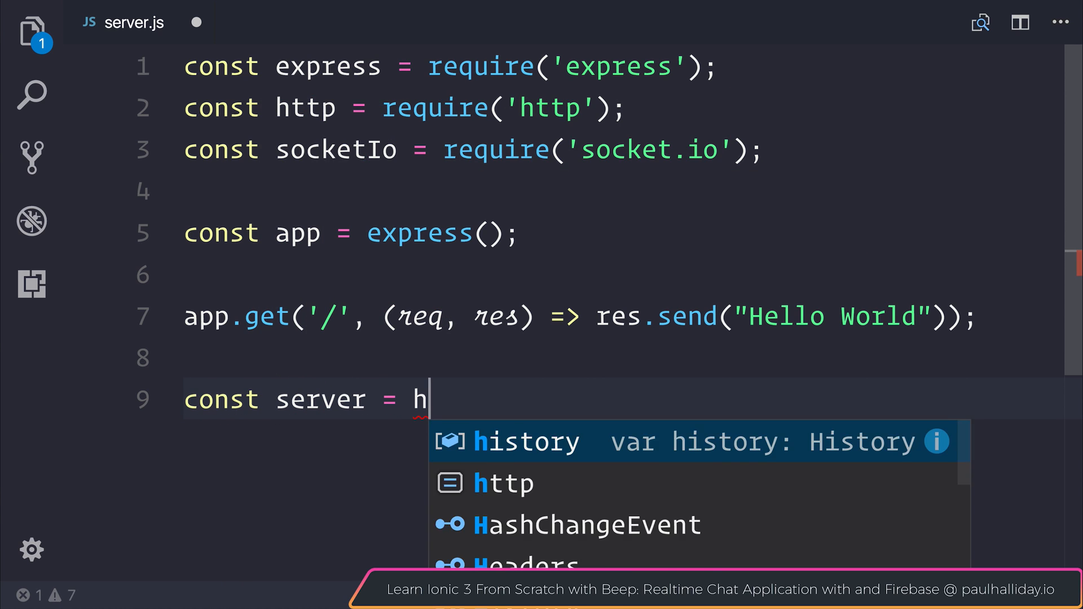
type("ttp.Server")
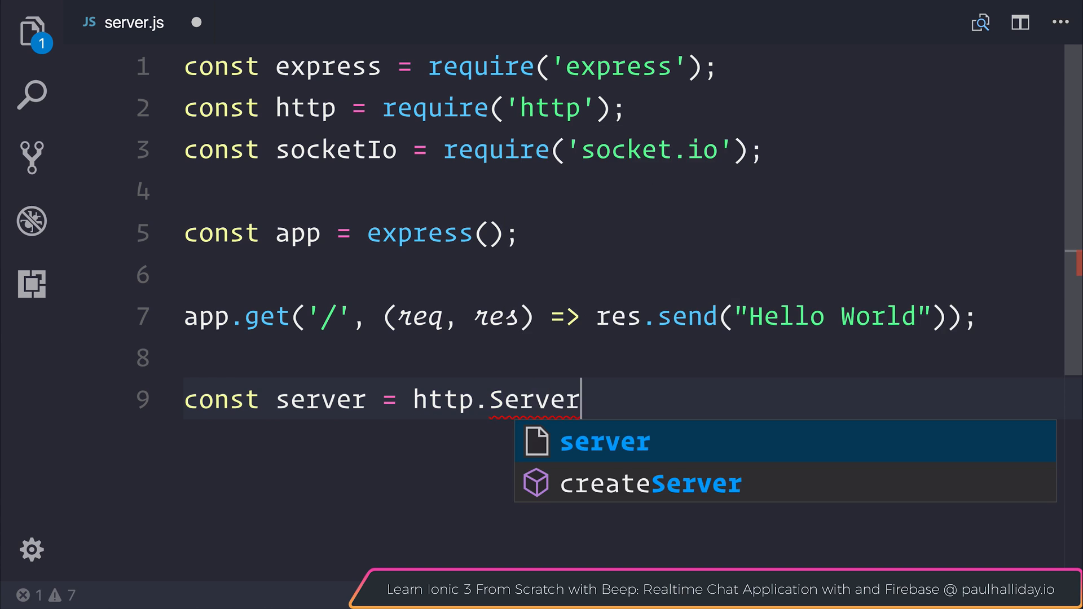
type("(app);")
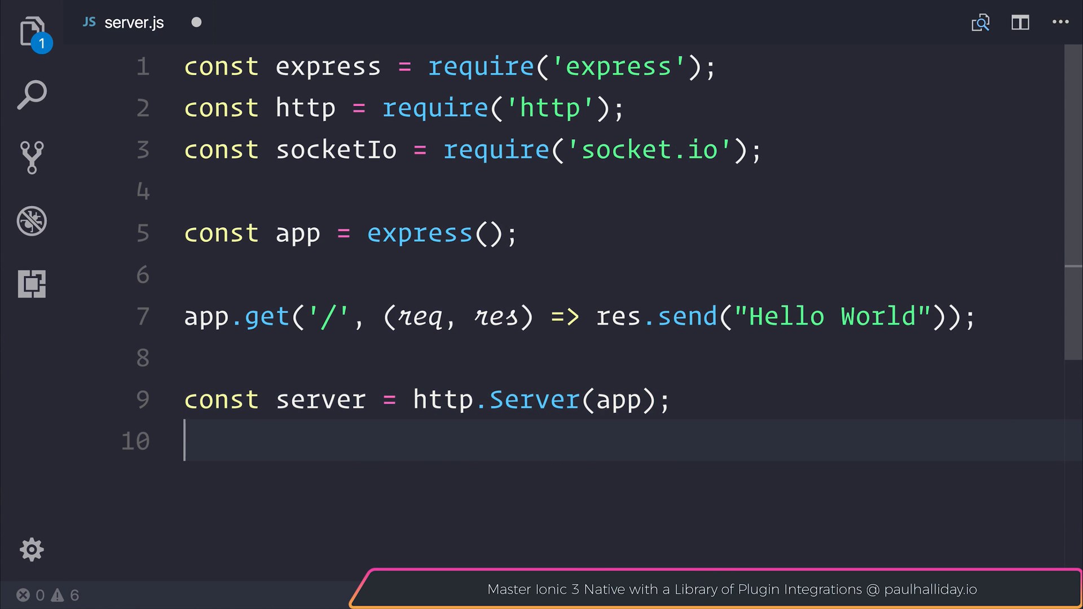
type("server.listen(")
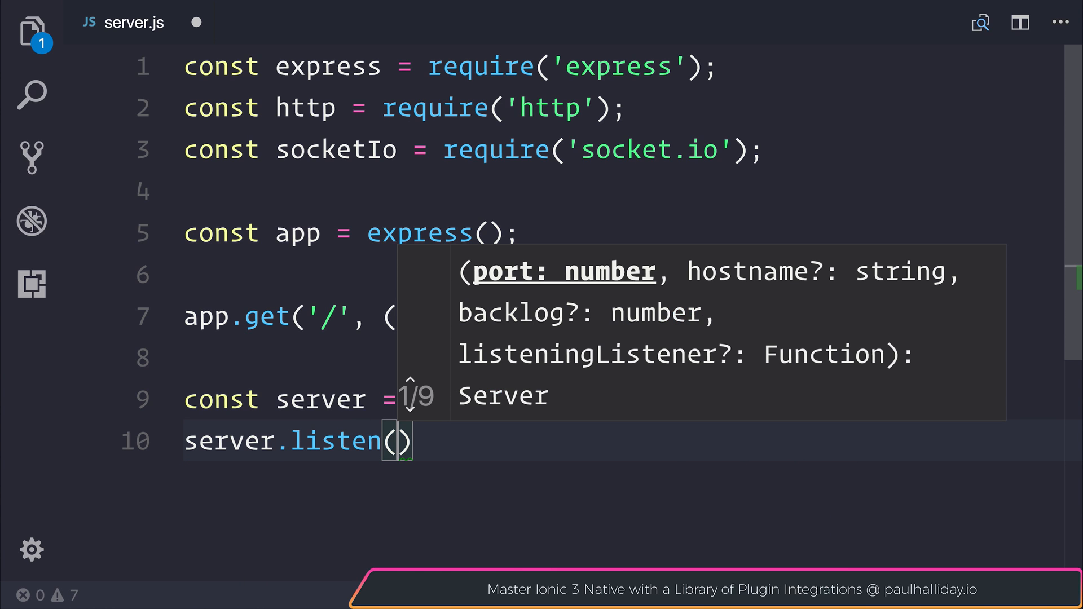
type("3000")
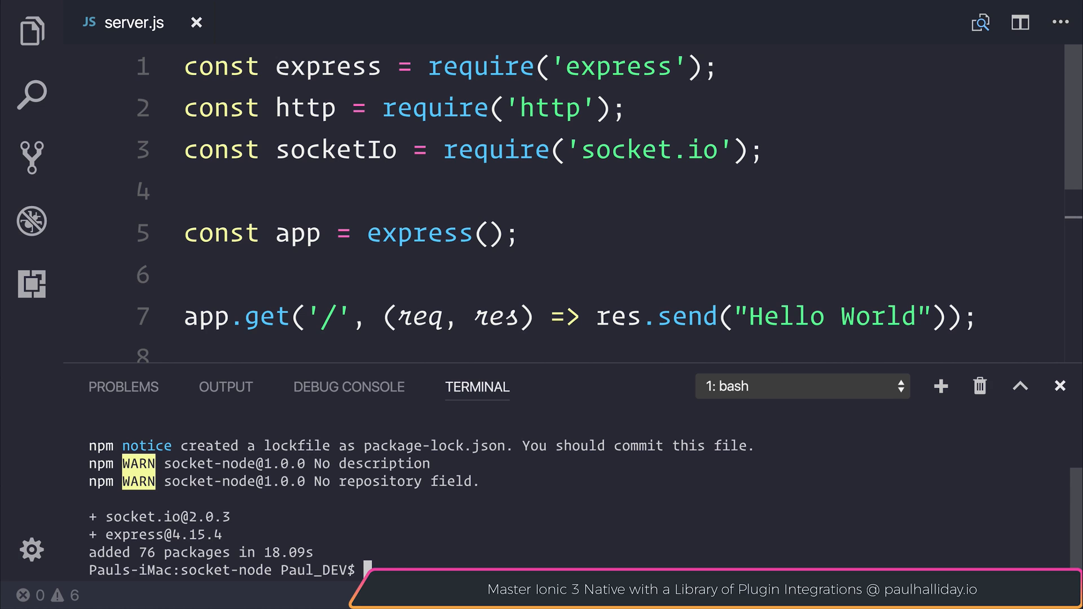
Step: Run node server.js from the integrated terminal
type("node server.js")
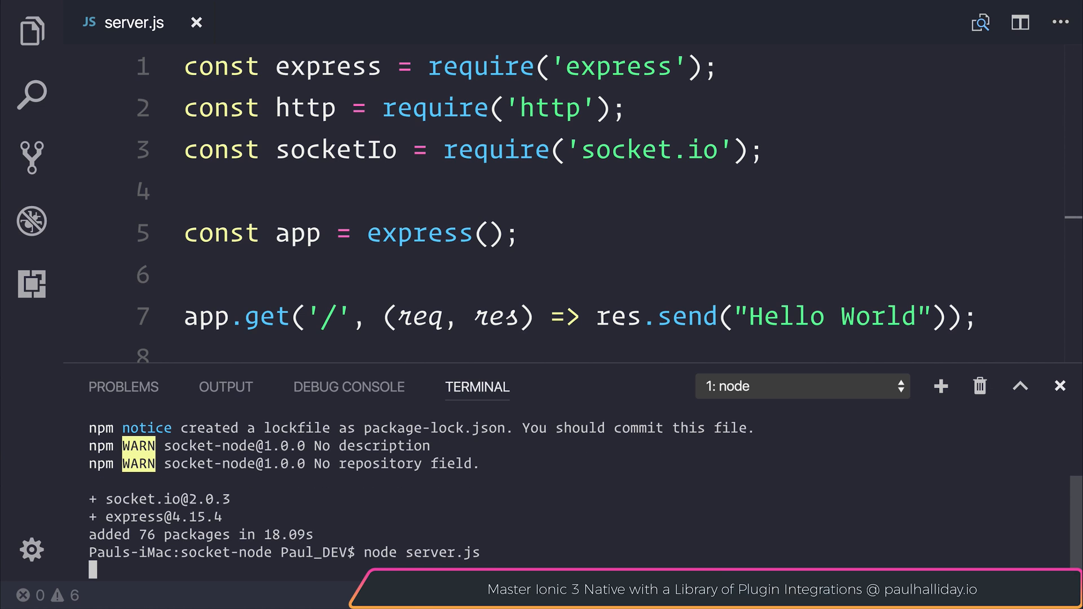
key("ctrl+z")
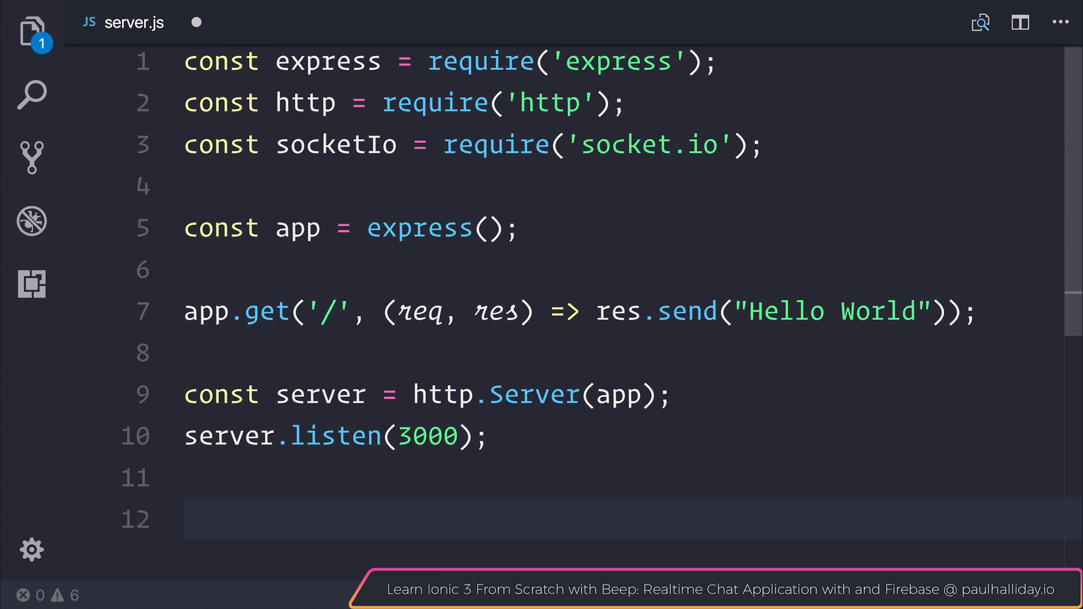
Step: Attach Socket.io with const io = socketIo(server) and start an io.on('connection') handler
left_click(193, 518)
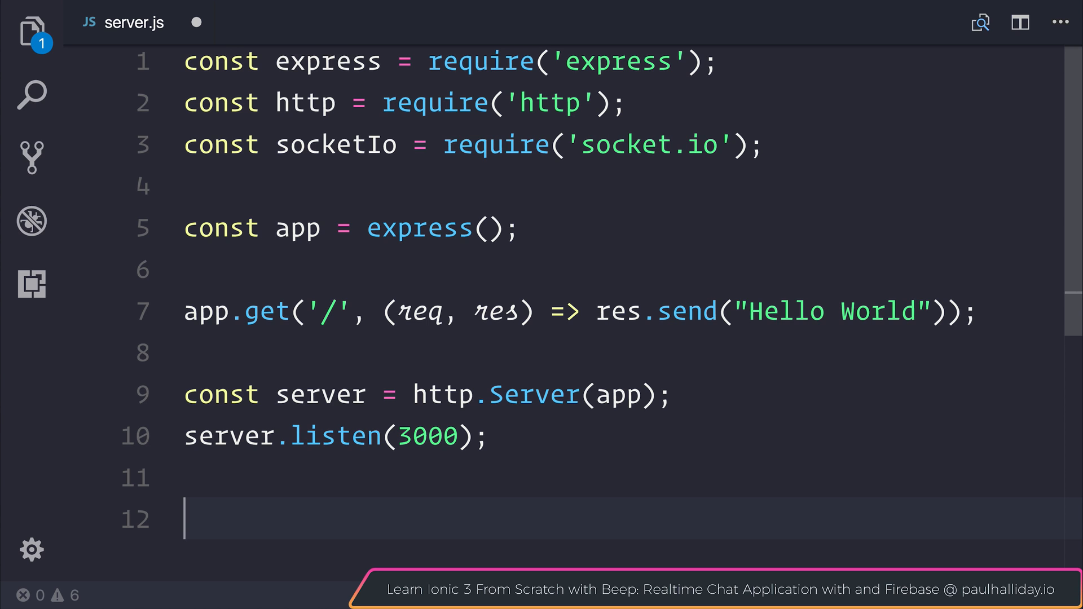
type("const io =")
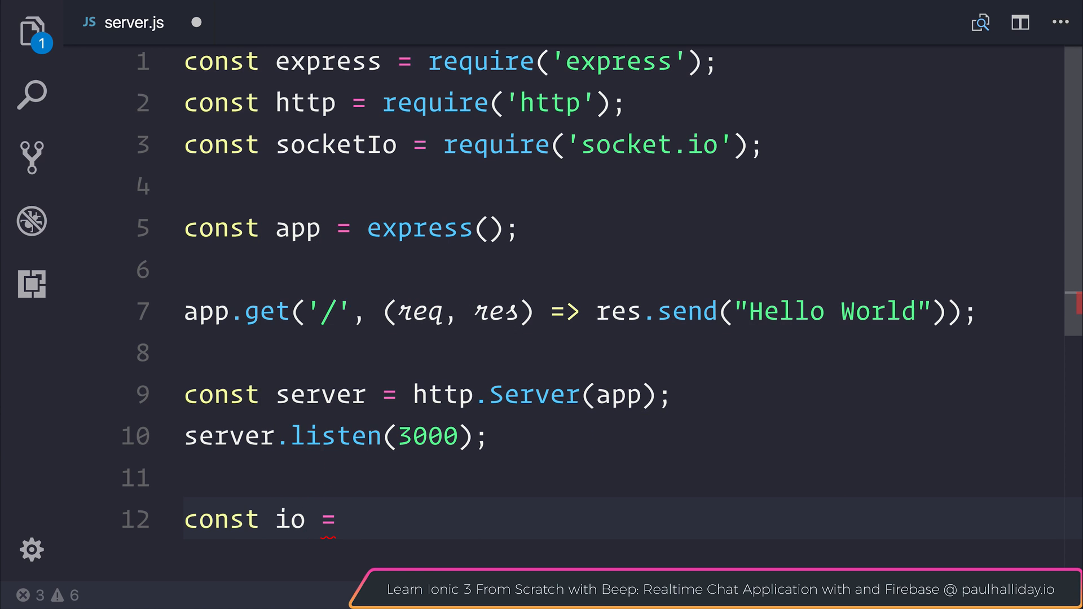
type("socketIo")
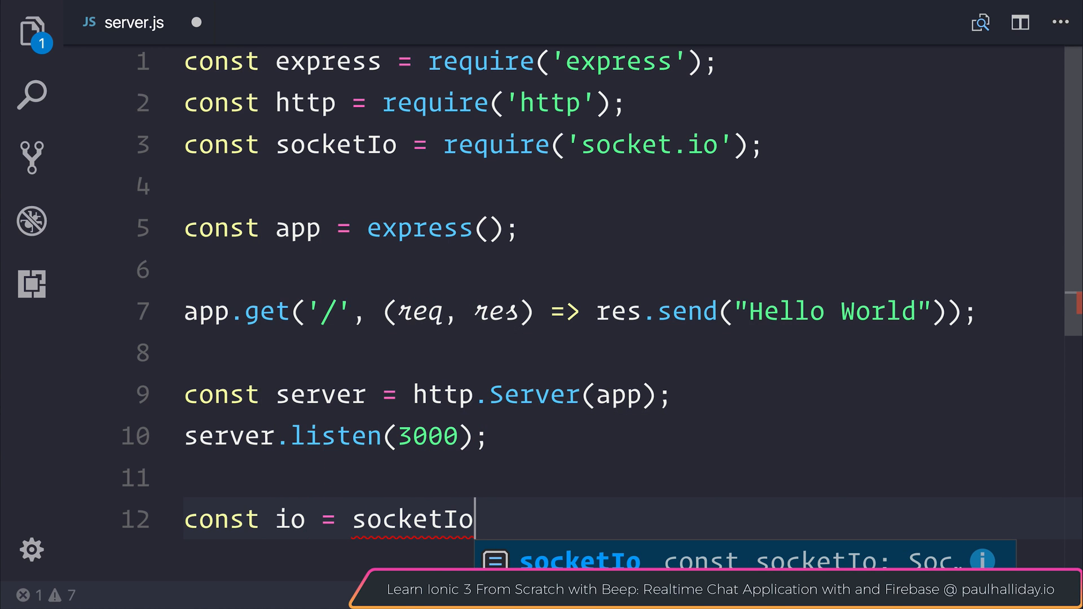
type("(server);")
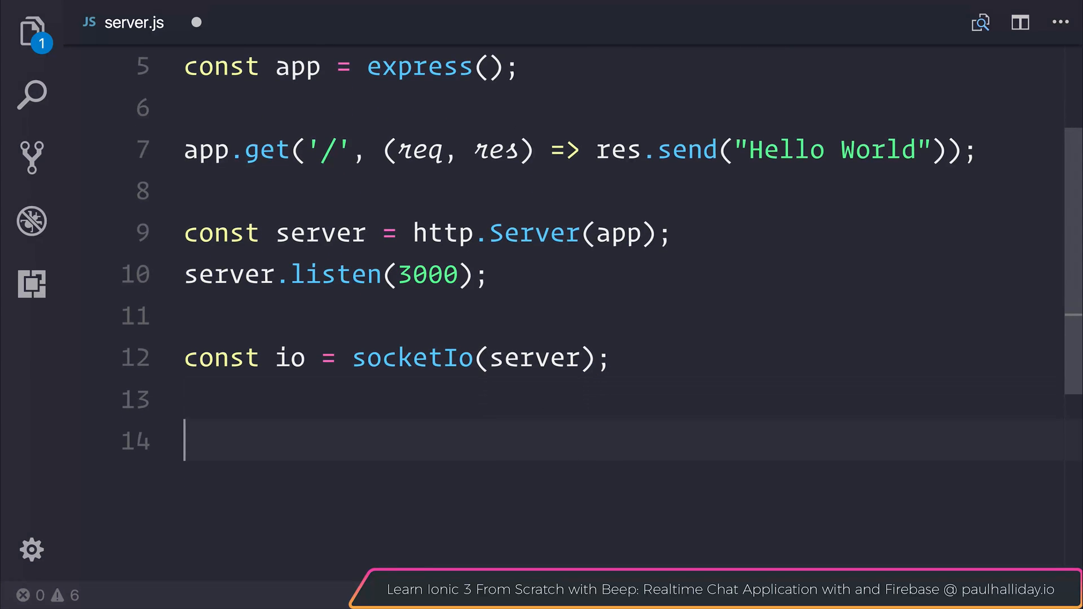
type("io.on(")
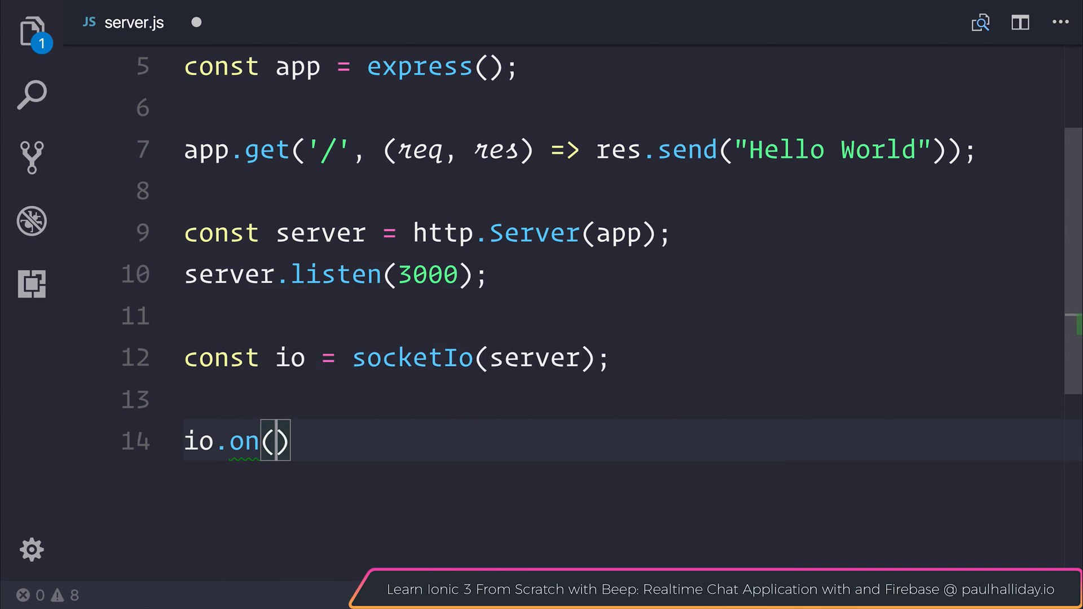
type("'connection'")
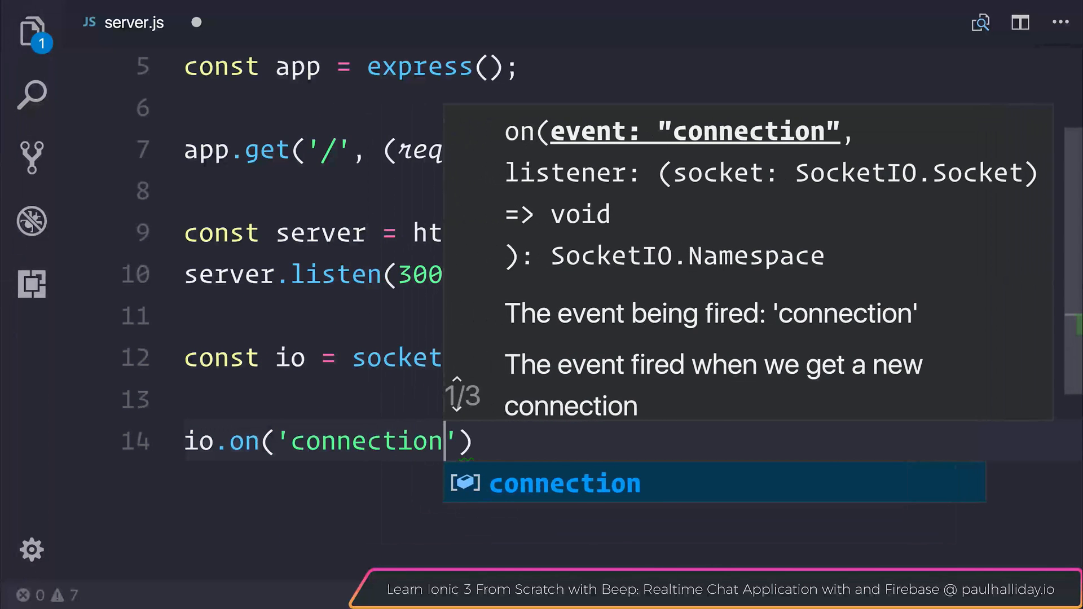
type(", (socket")
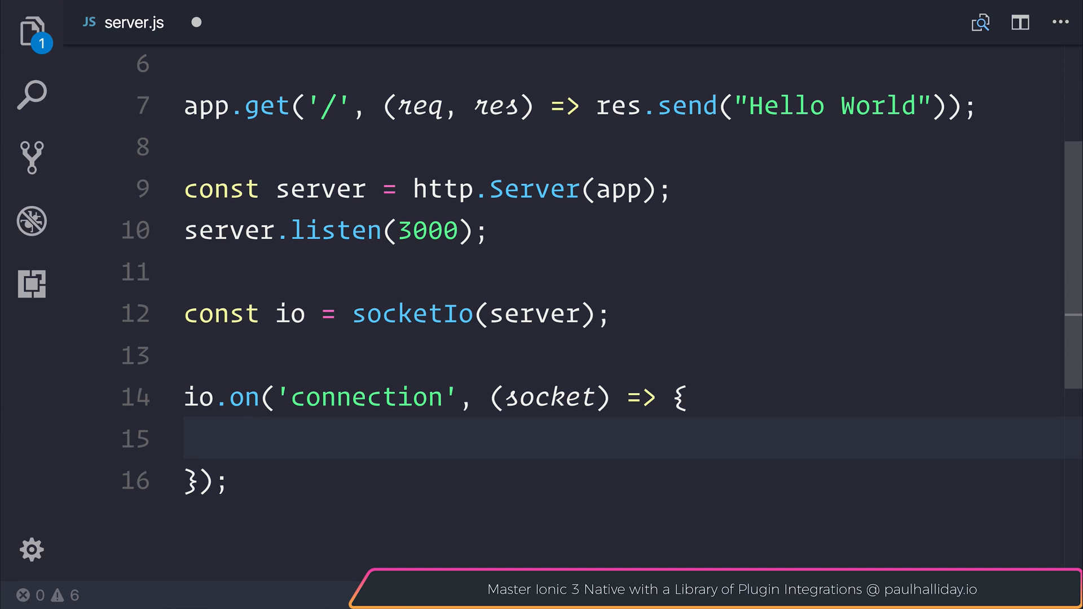
Step: Emit a 'hello' event to the socket carrying a greeting object starting 'Hello Pau'
type("socket.emit(")
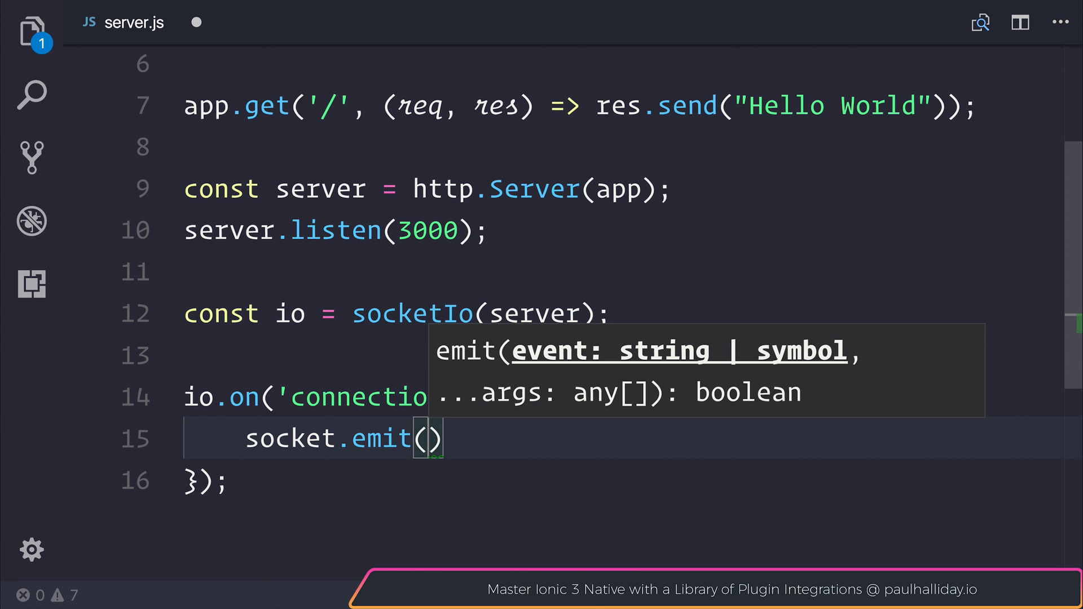
type("'hello'")
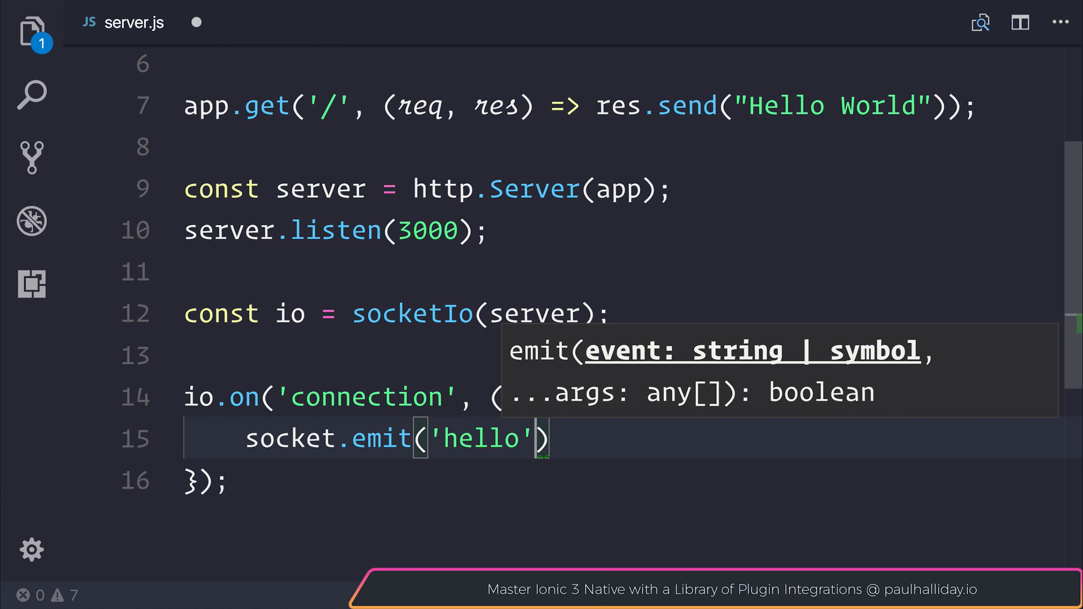
type(", {")
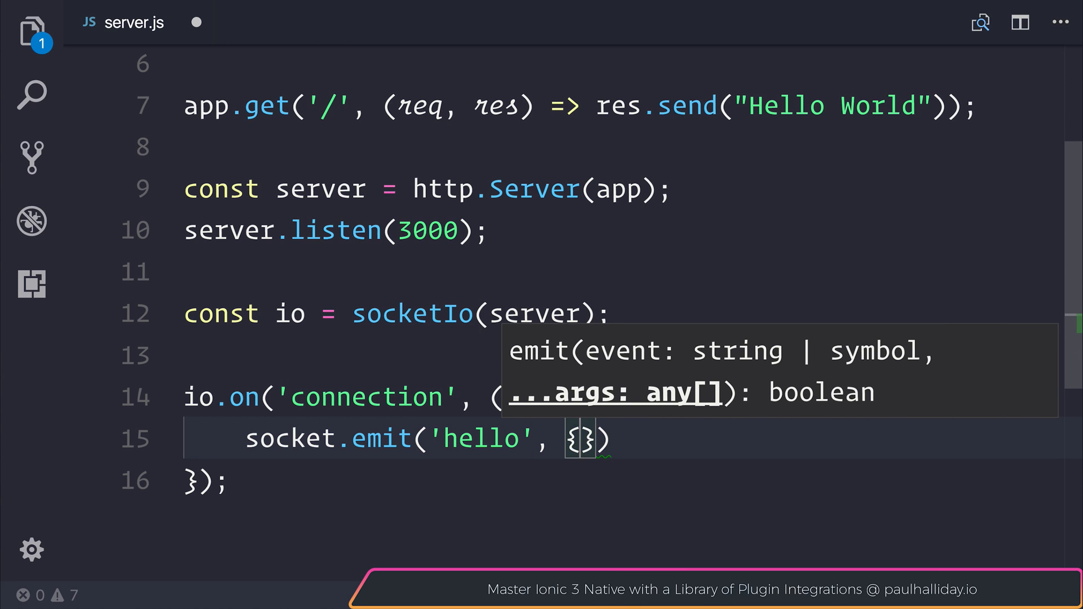
key("Enter")
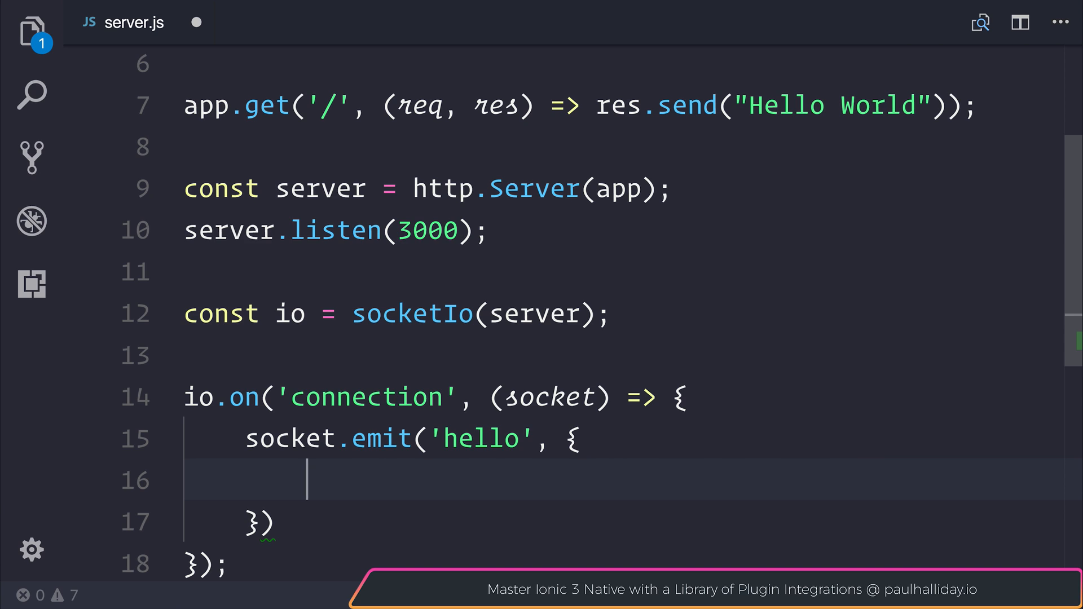
type(":")
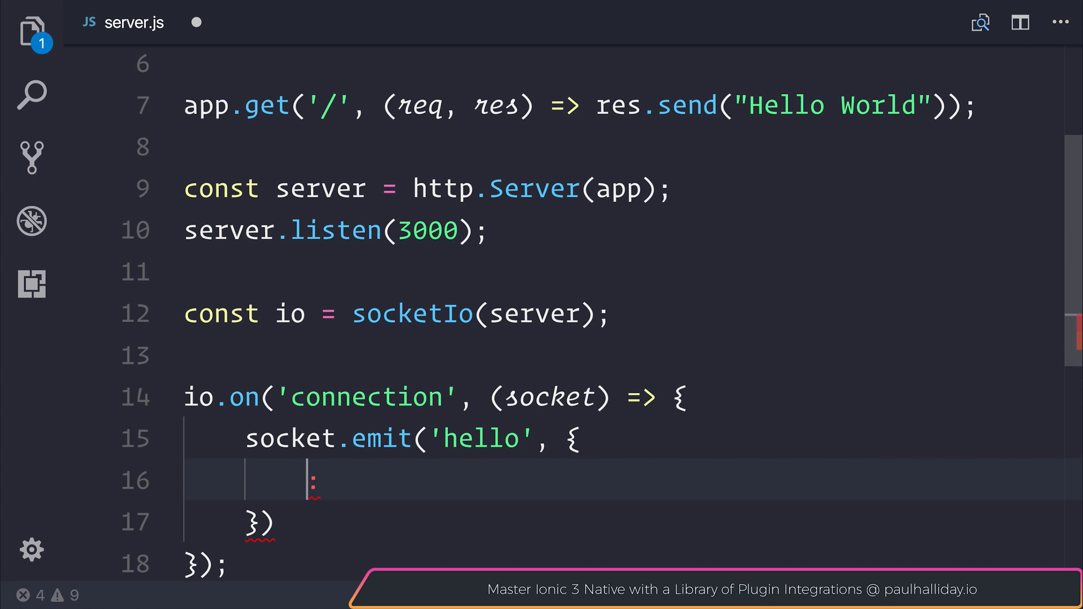
type("greeting:")
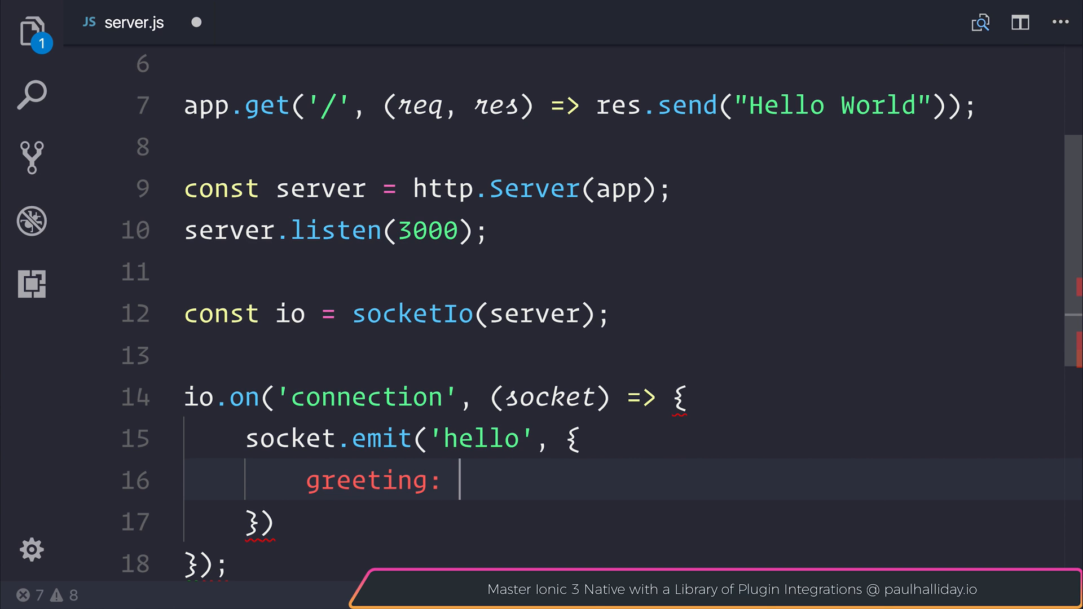
type("'Hello Pau")
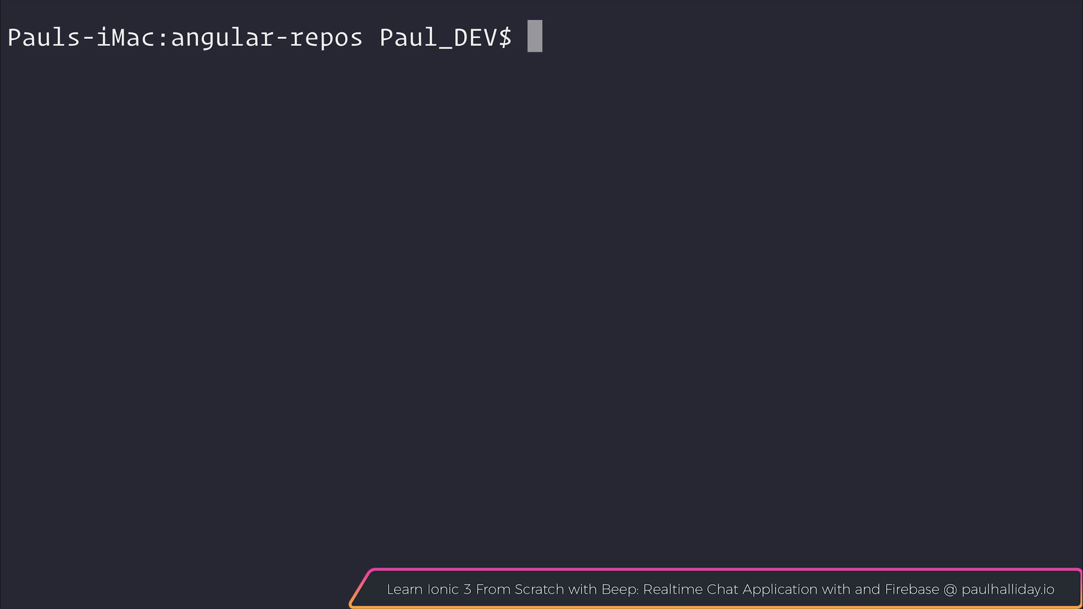
Step: Run ng new NgSocket to create the Angular project, then npm install socket.io in it
type("ng new")
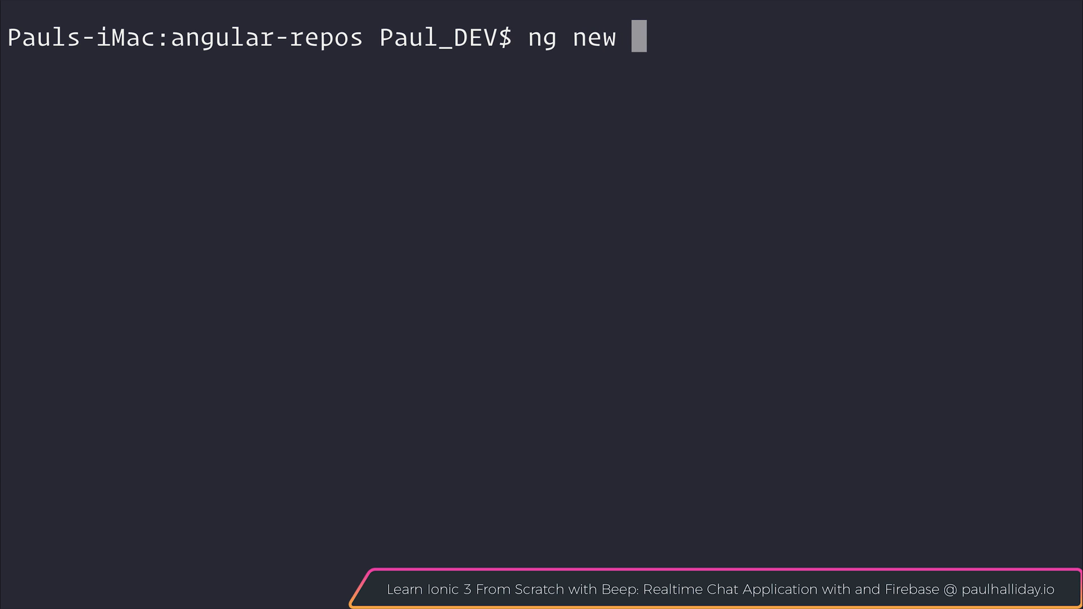
type("N")
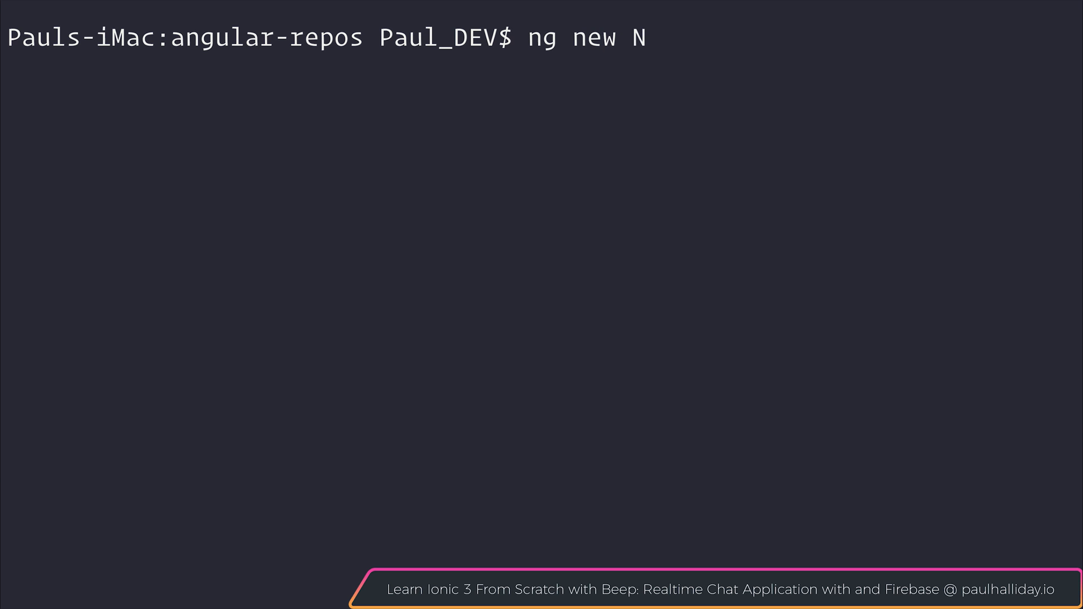
key("Return")
type("cd NgSocket")
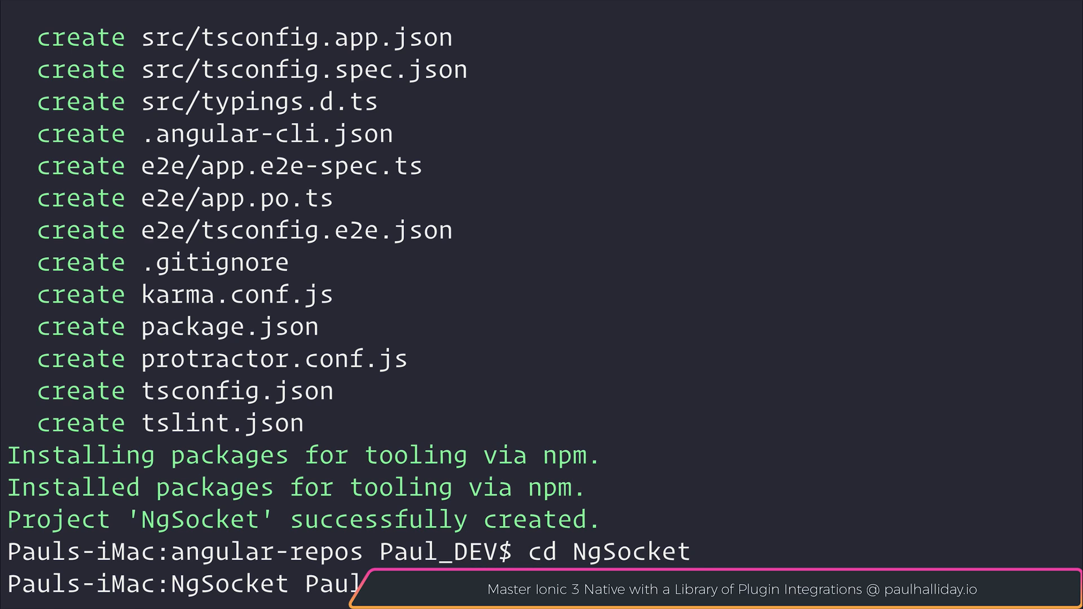
type("npm install socket.io")
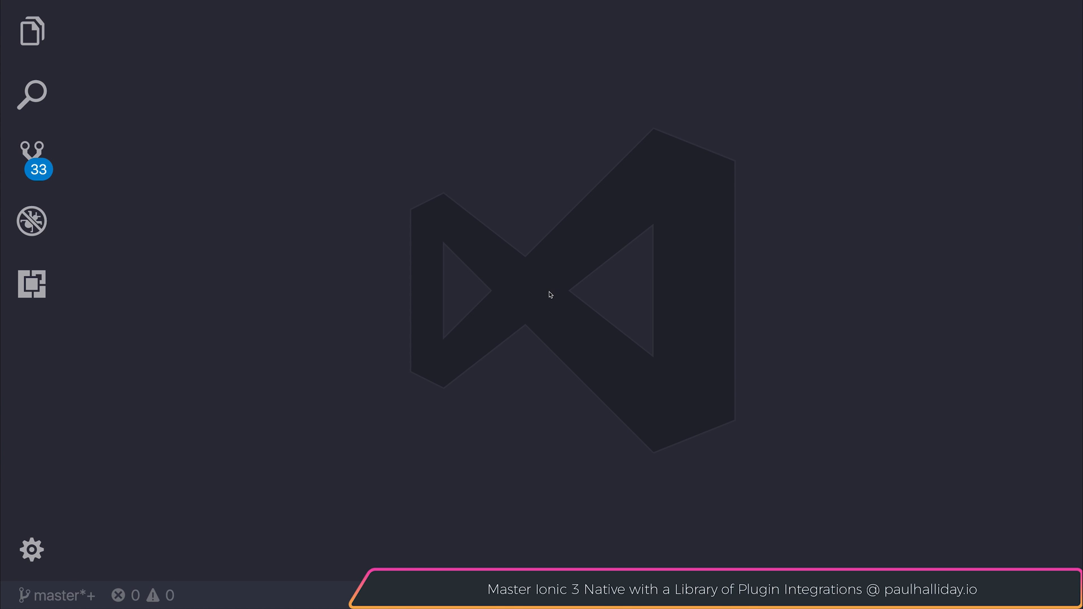
Step: In app.component.ts, import * as socketIo from 'socket.io-client'
key("ctrl+p")
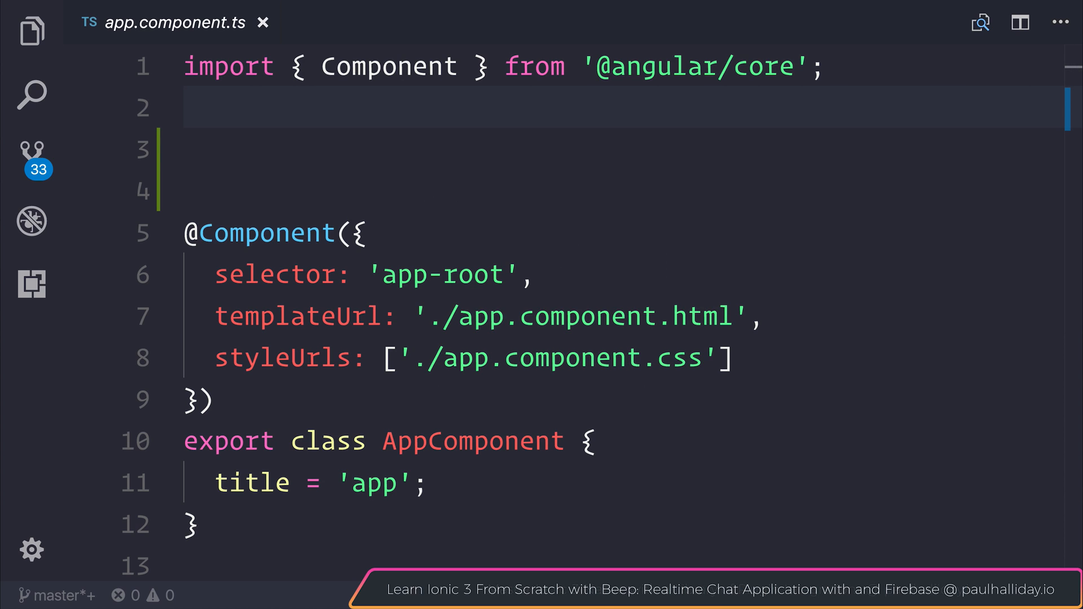
type("import *")
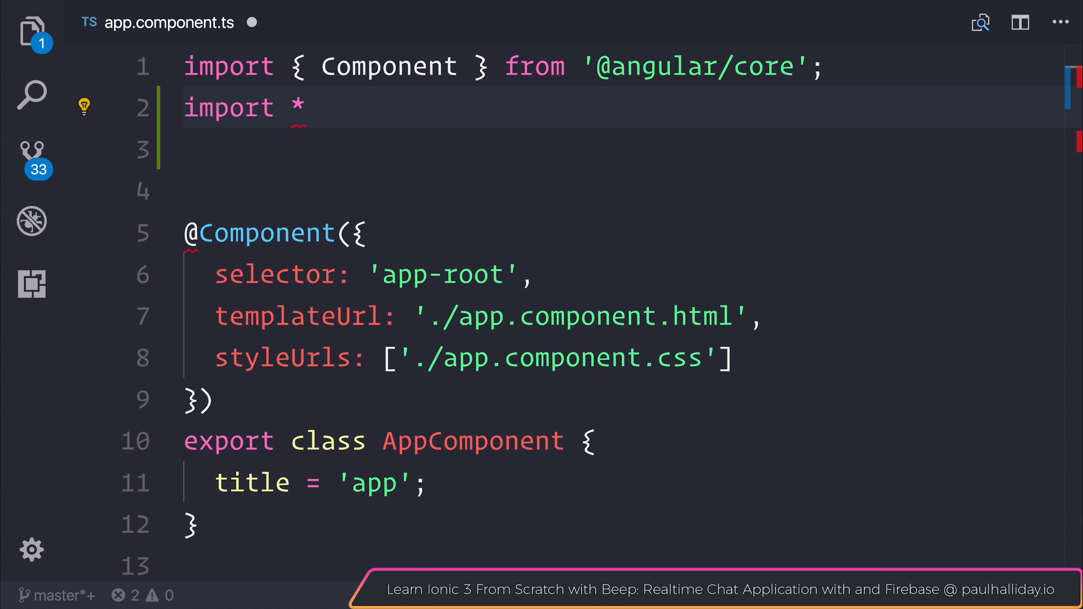
type("as socketIo from 'socket.io-client';")
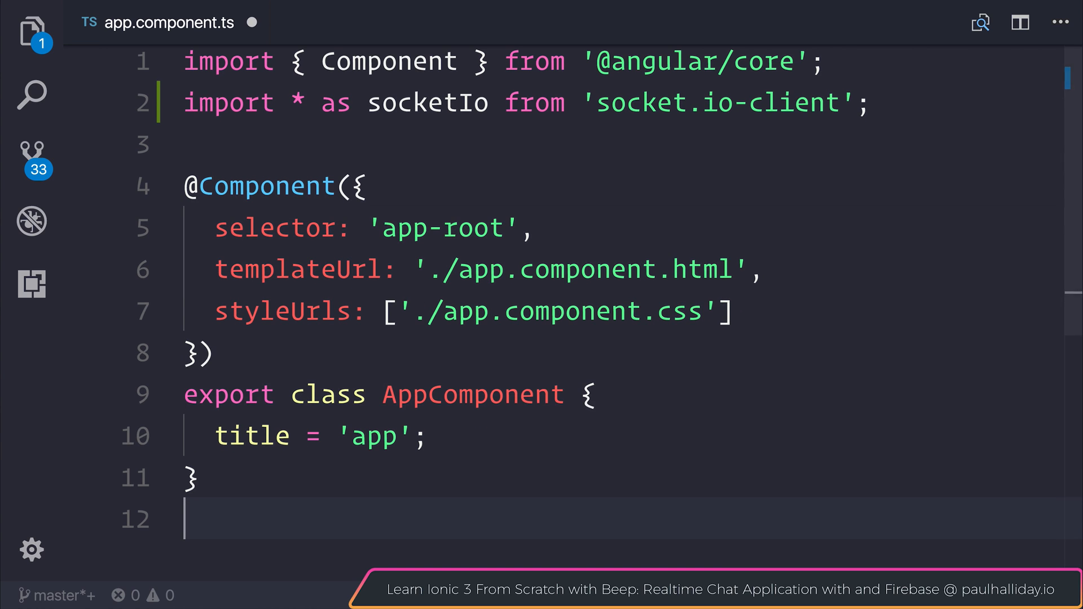
Step: Make AppComponent implement OnInit with an empty ngOnInit(): void method
type("implements")
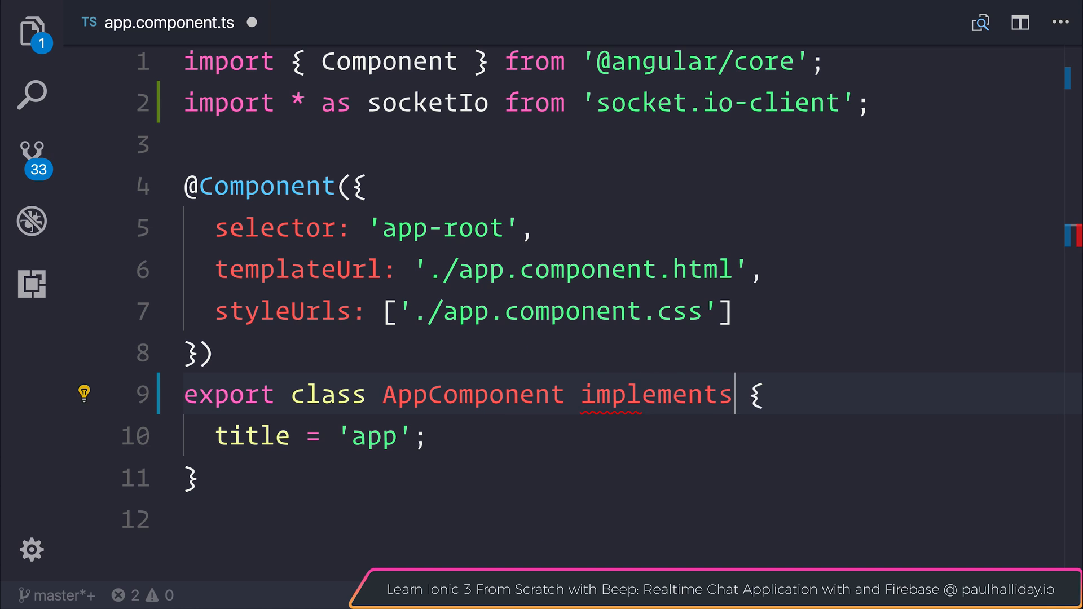
type("OnInit")
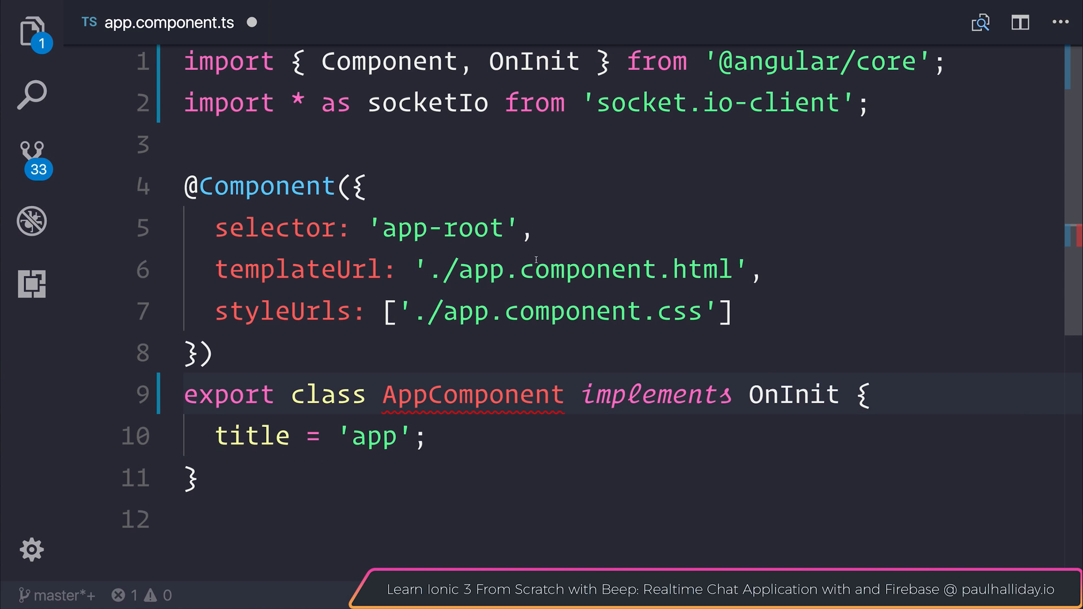
double_click(531, 66)
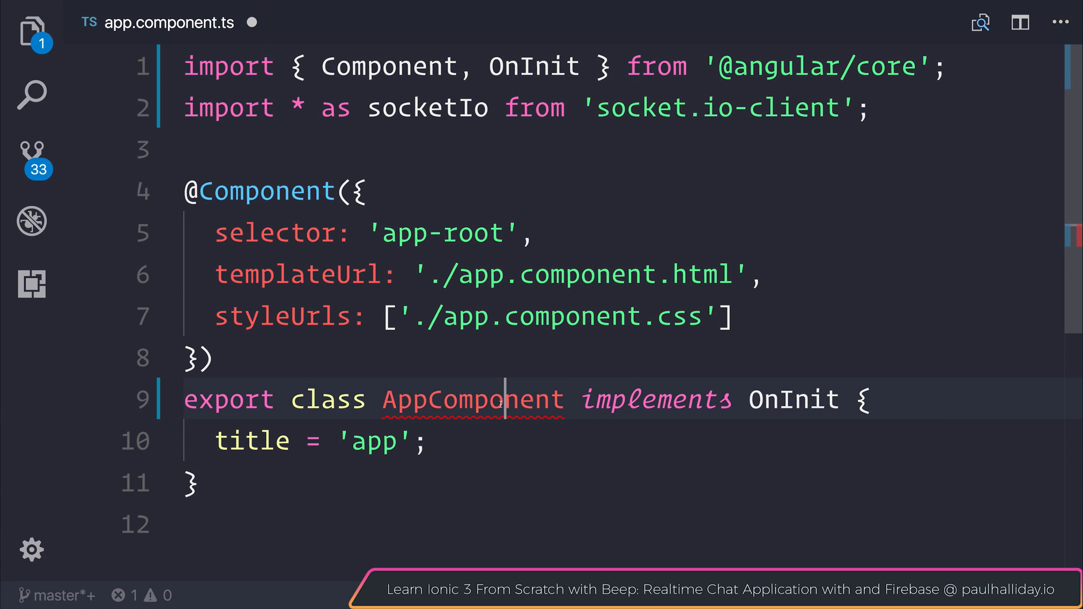
type("ngOnInit(): void {")
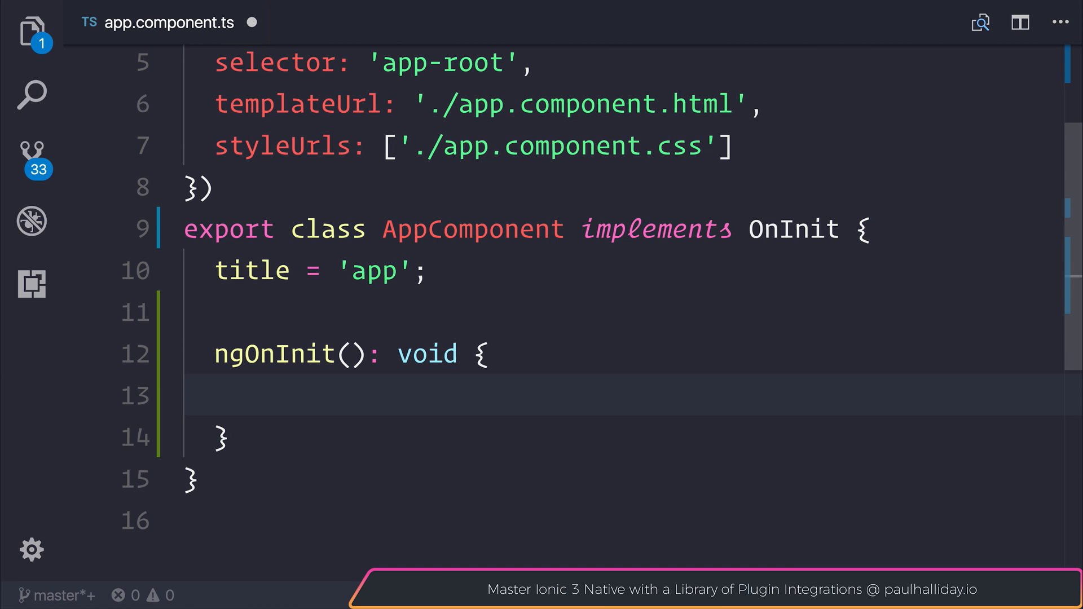
type("const")
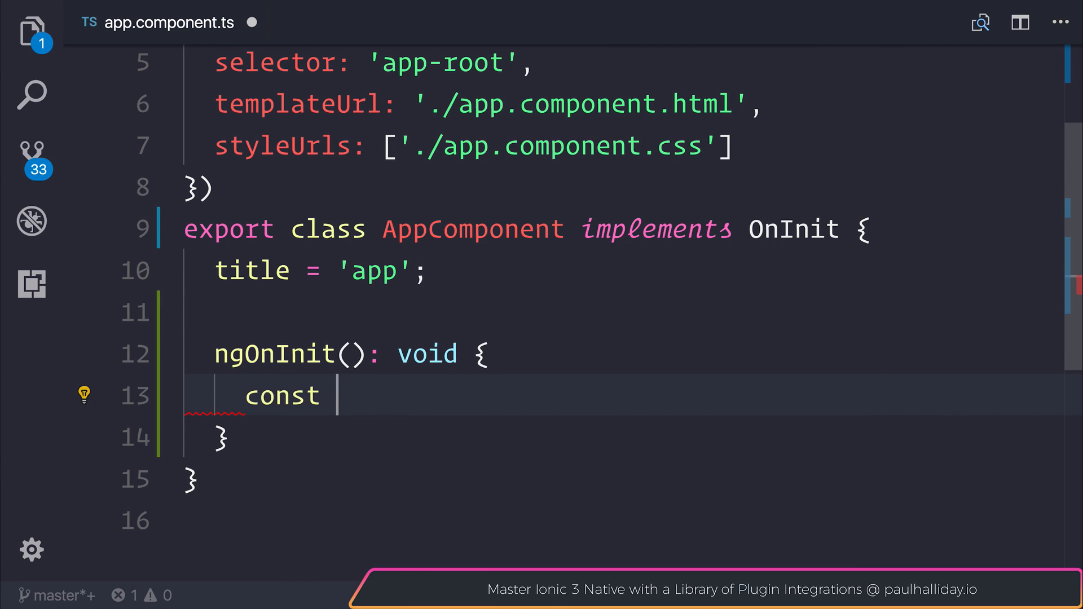
type("socket")
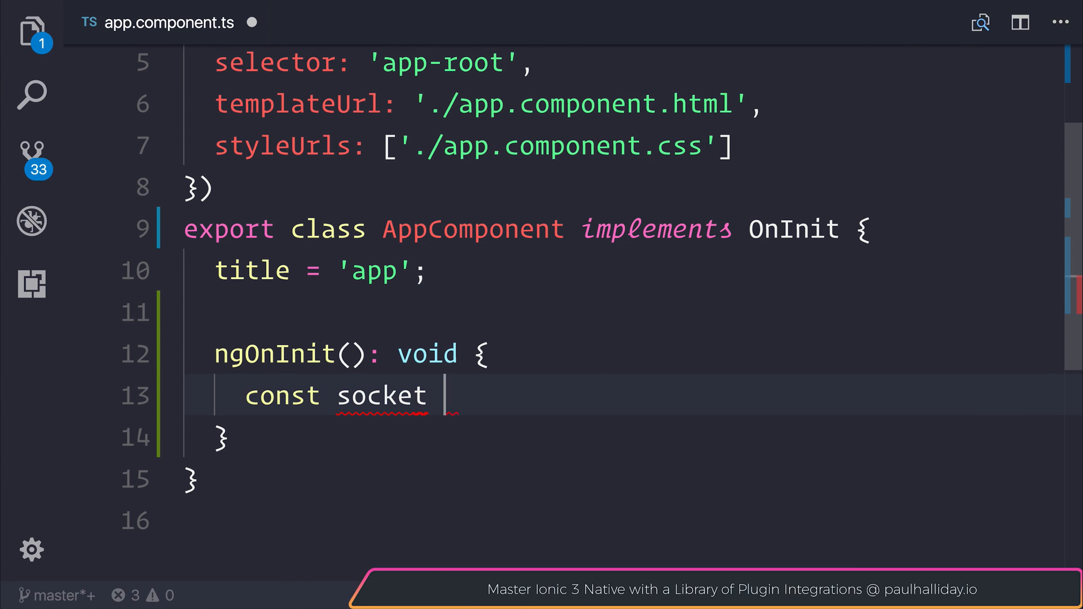
type("= socketIo('http")
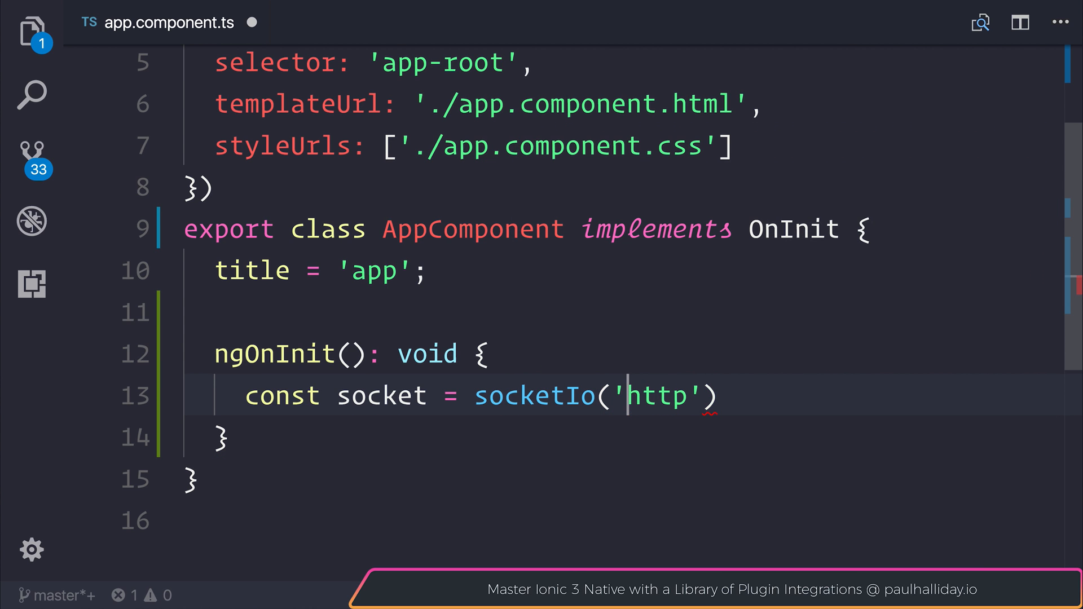
type("://local")
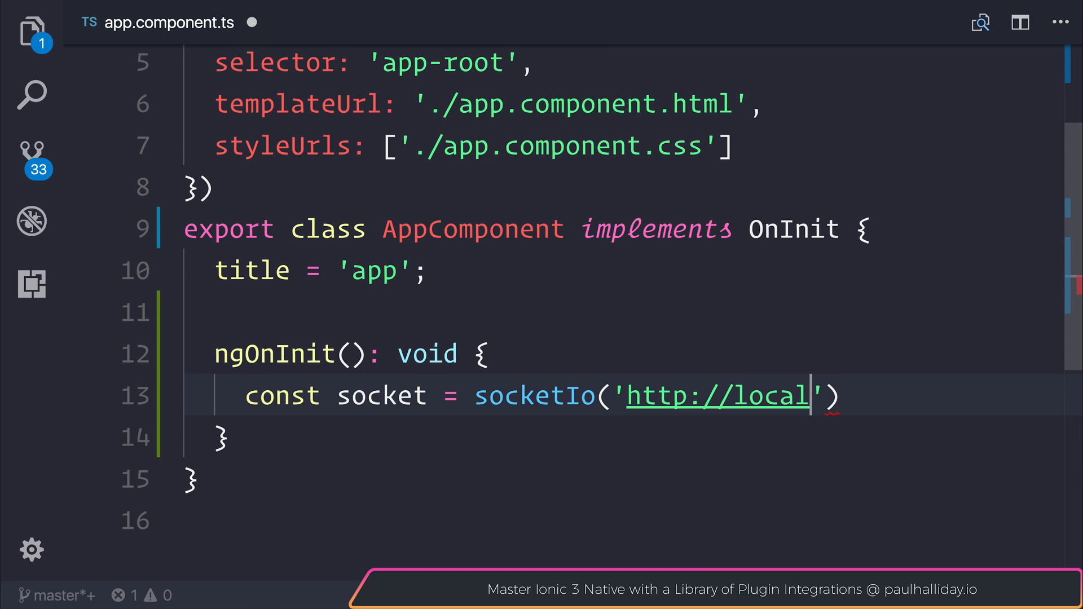
type("h")
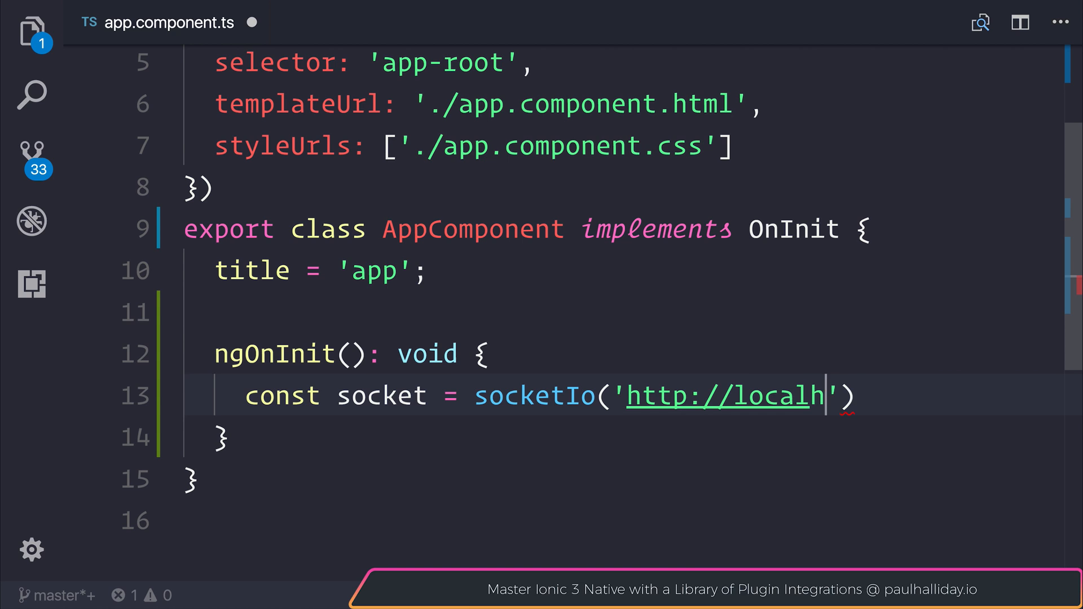
type("ost:3000")
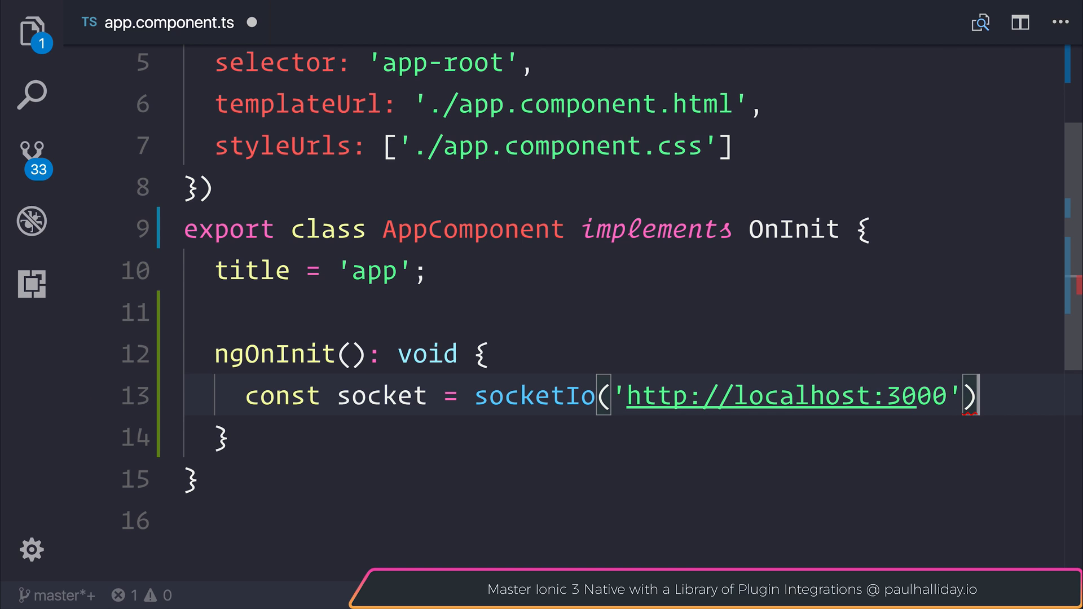
type(";")
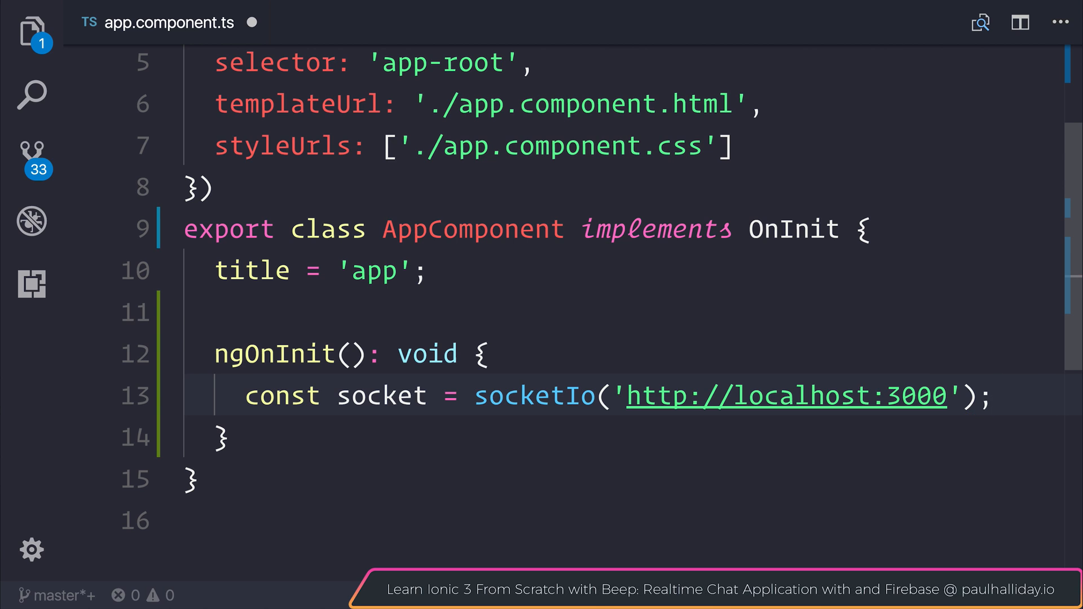
key("enter")
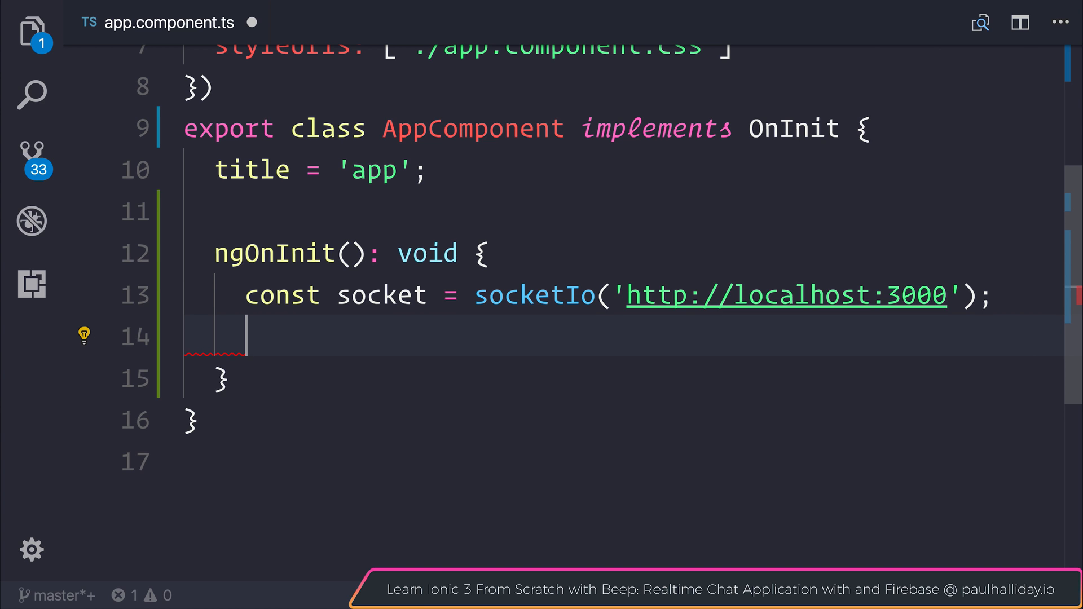
Step: Listen for the 'hello' event and console.log the received data
type("socket.on('")
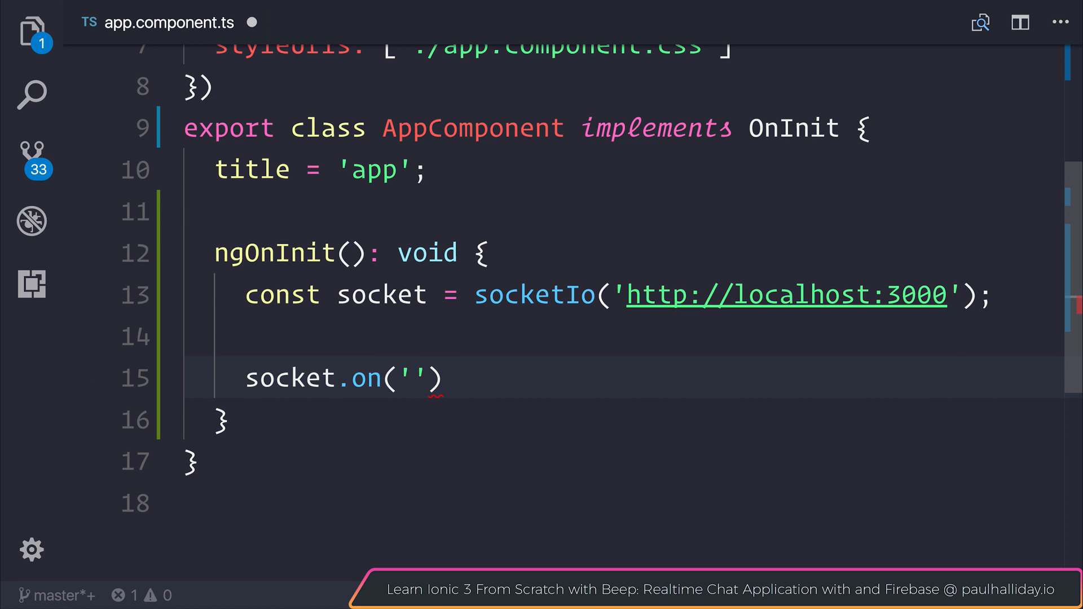
type("he")
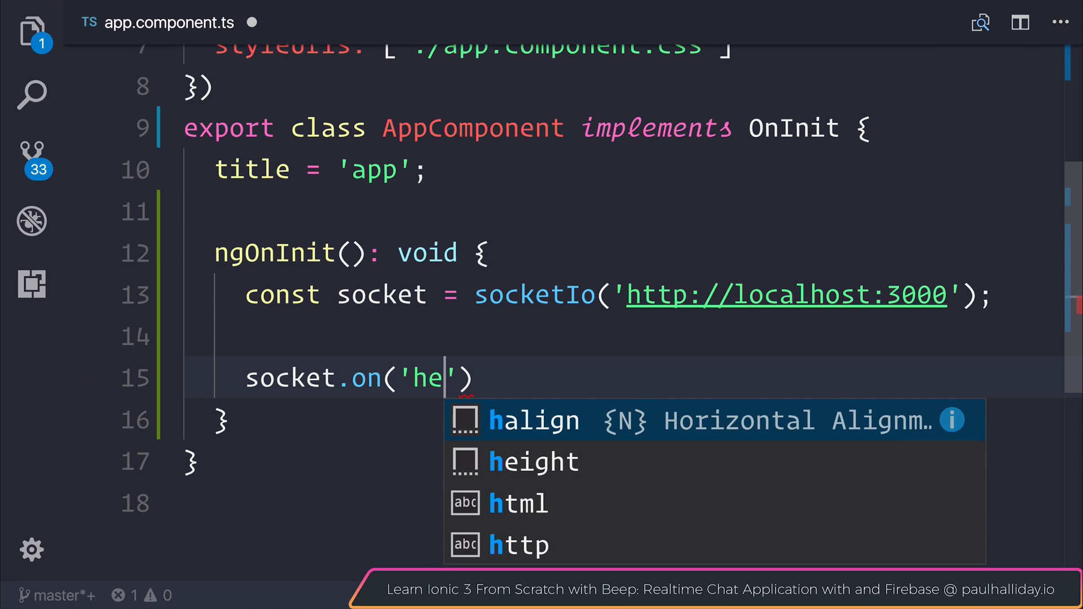
type("llo',")
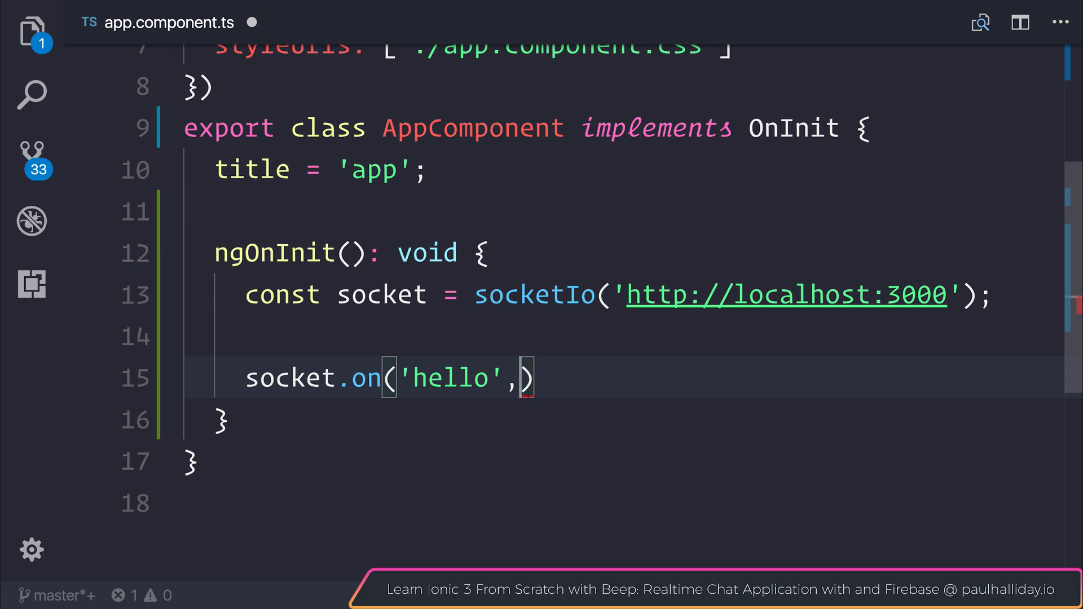
type("(data) => )")
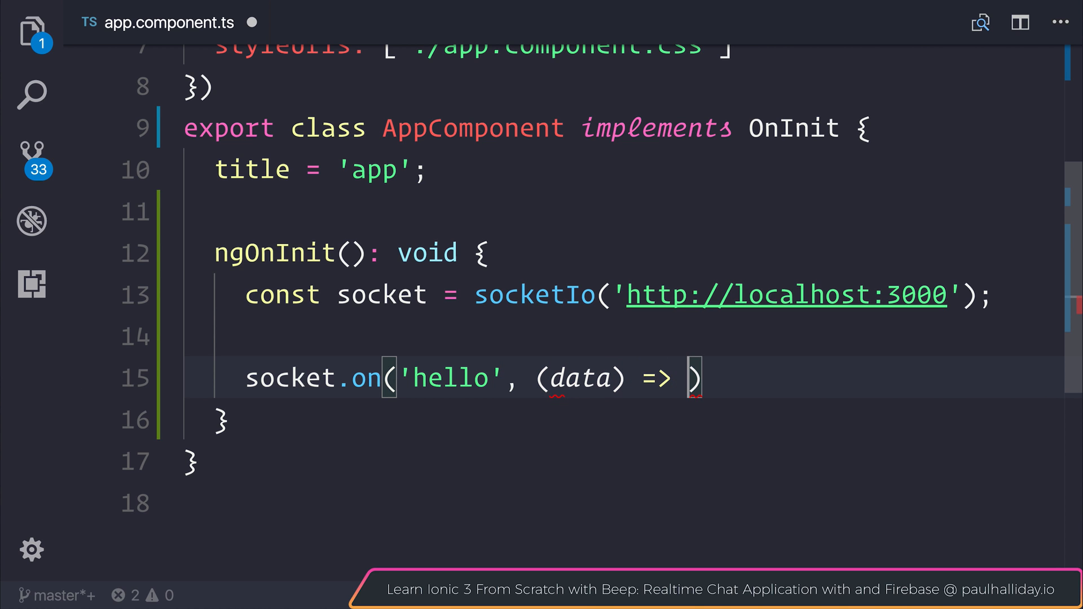
type("console.log(data)")
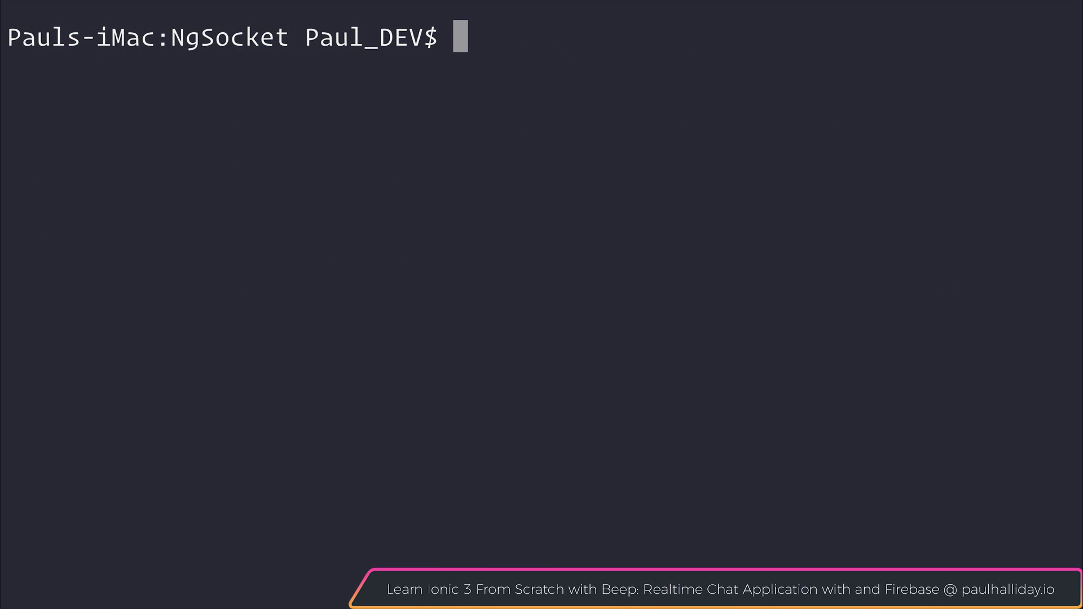
Step: Run ng serve to start the Angular dev server for NgSocket
type("ng serve")
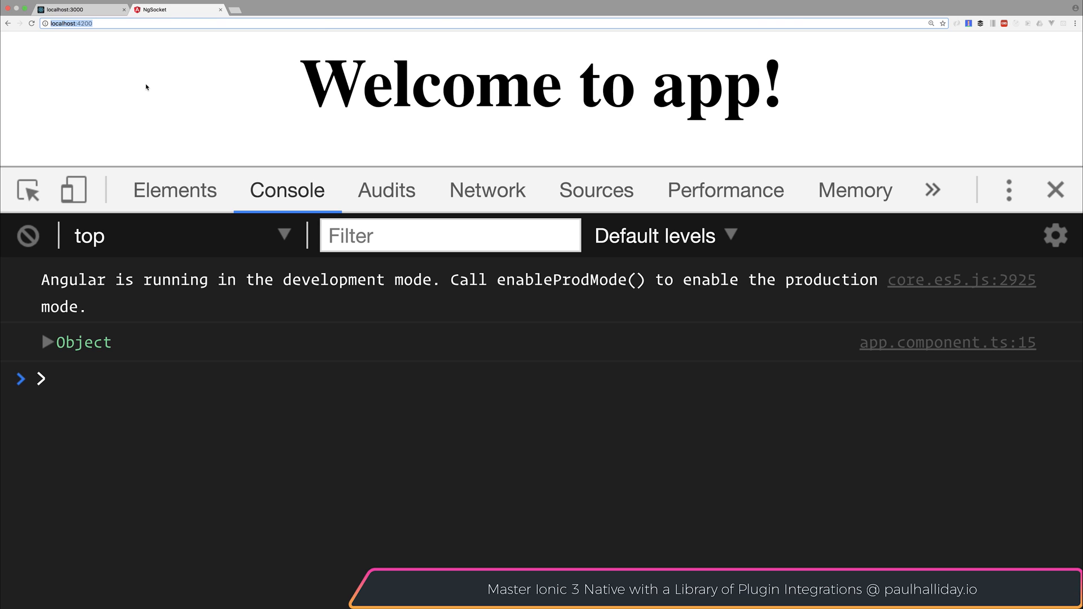
mouse_move(692, 353)
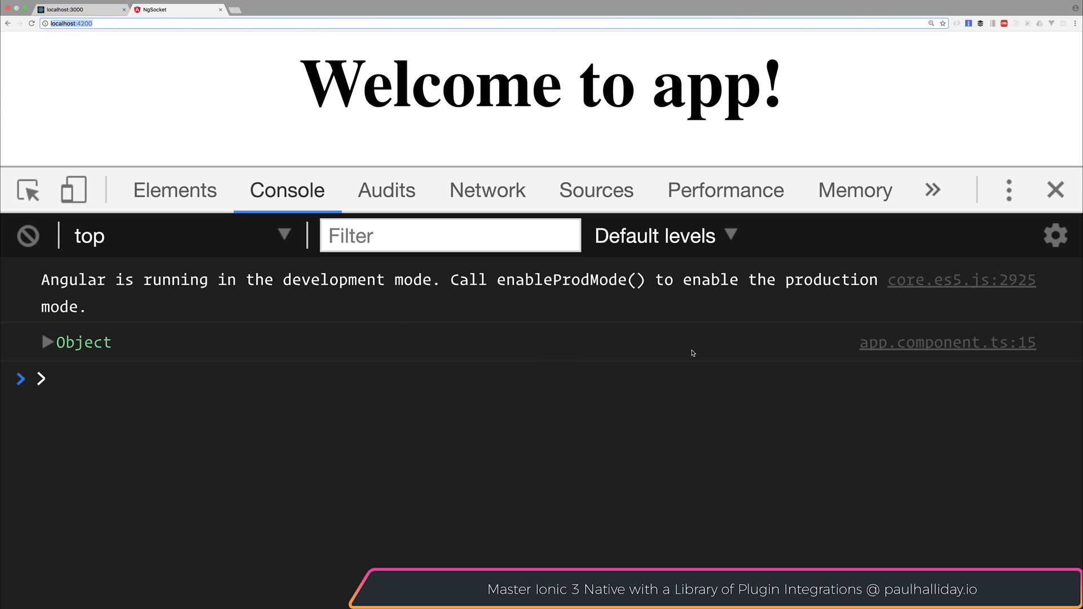
mouse_move(485, 349)
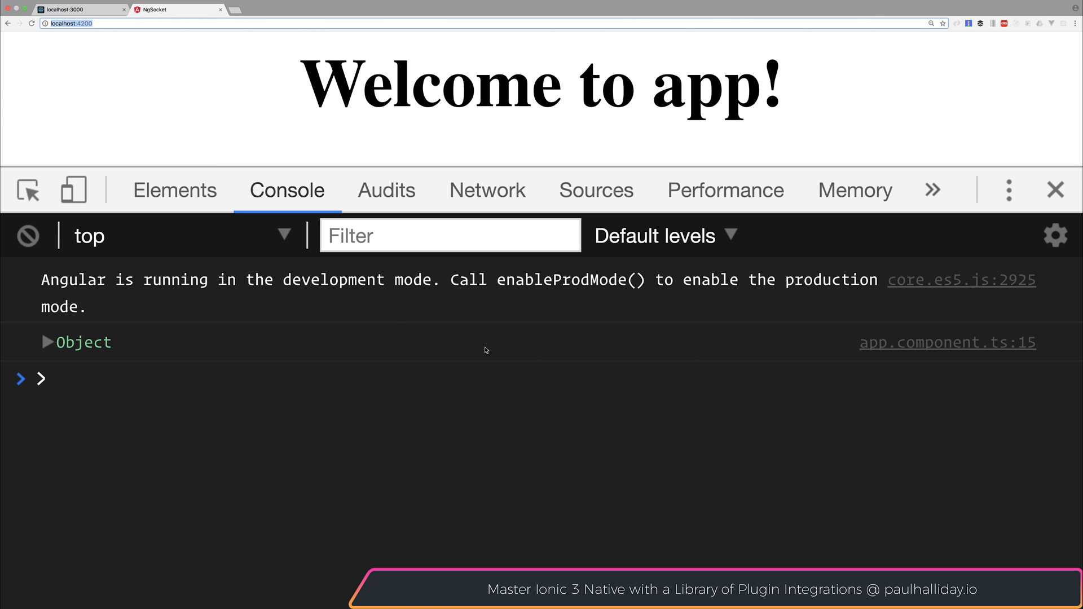
mouse_move(67, 349)
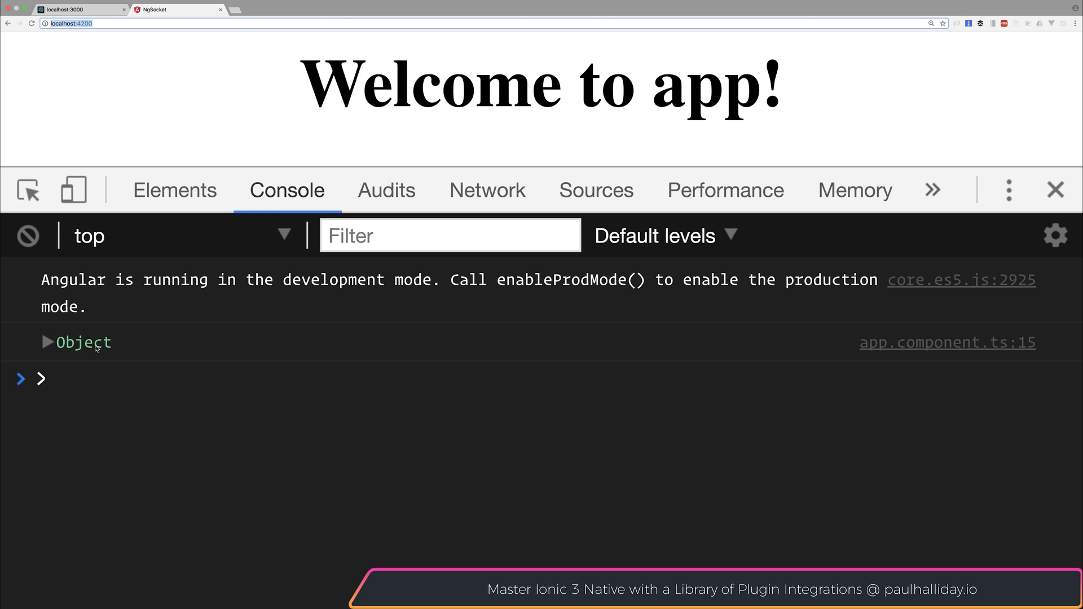
Step: Expand the logged Object to show greeting: Hello Paul, then jump to app.component.ts:15
left_click(48, 342)
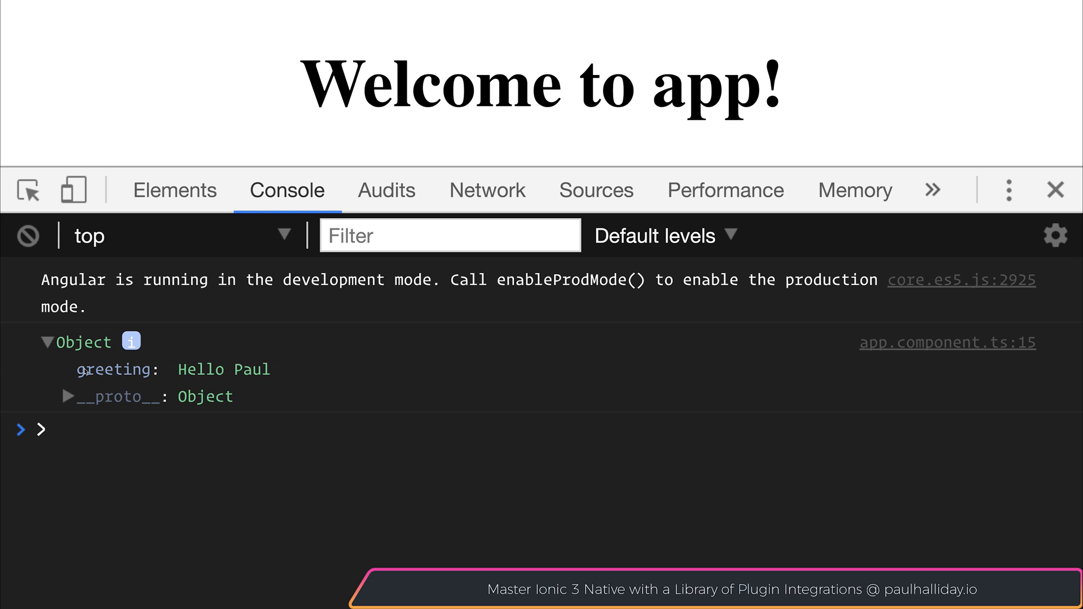
left_click(335, 373)
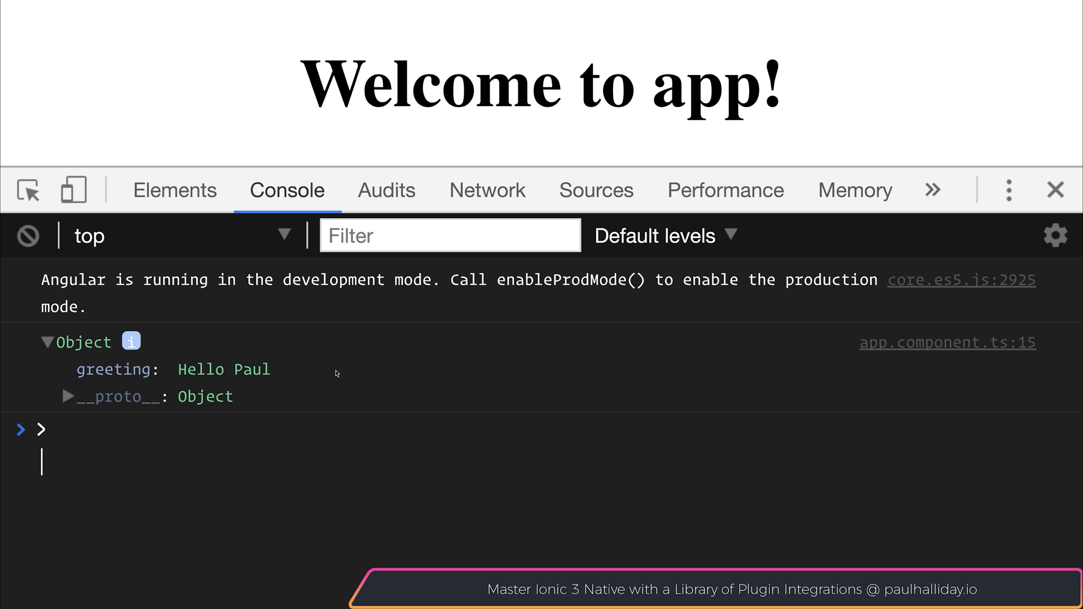
mouse_move(947, 343)
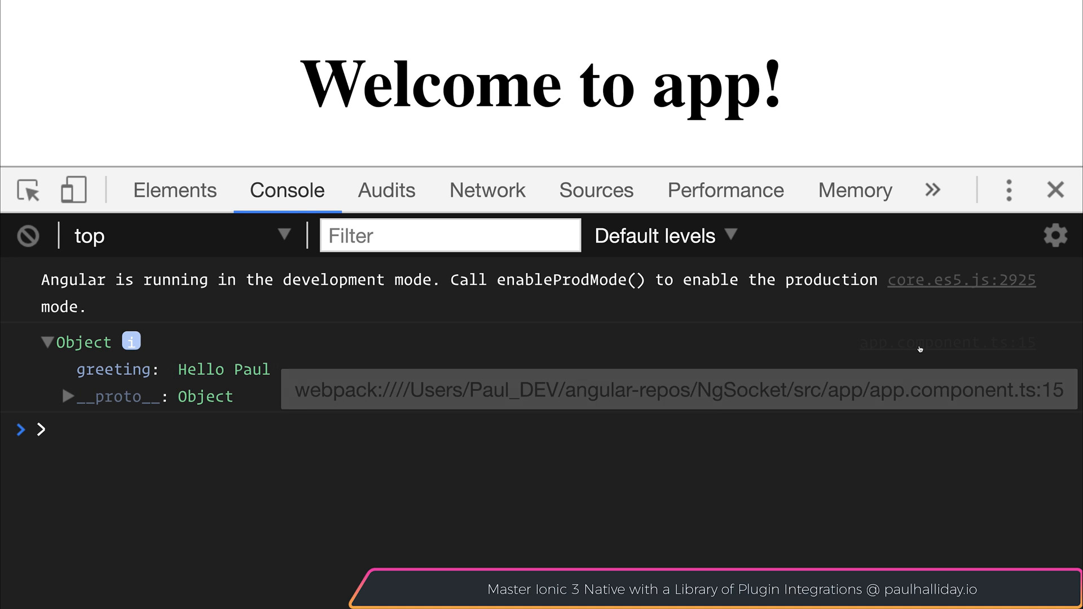
left_click(595, 189)
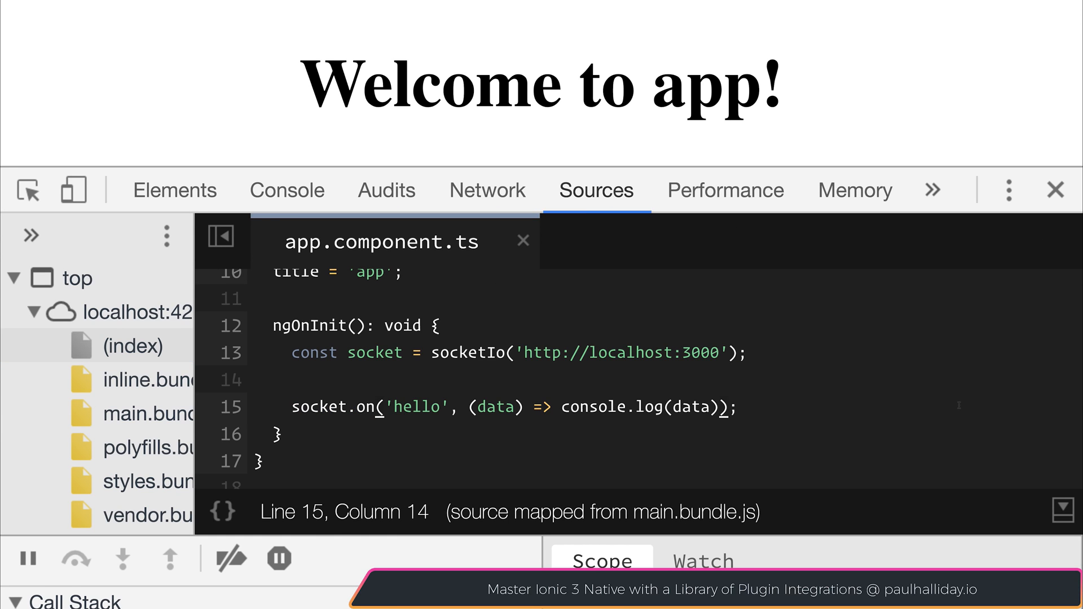
left_click(722, 407)
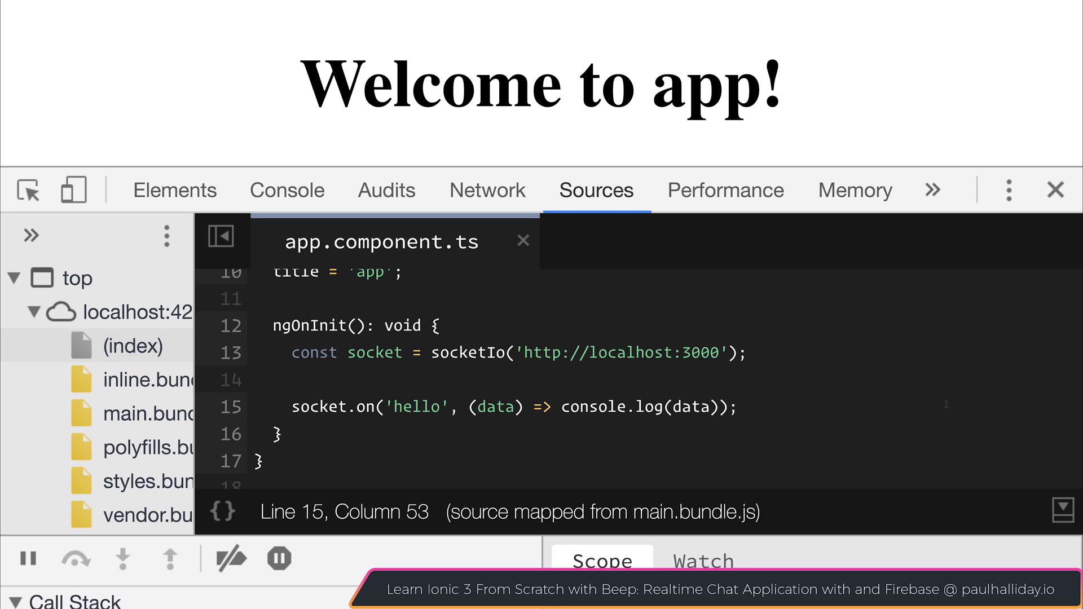
left_click(739, 408)
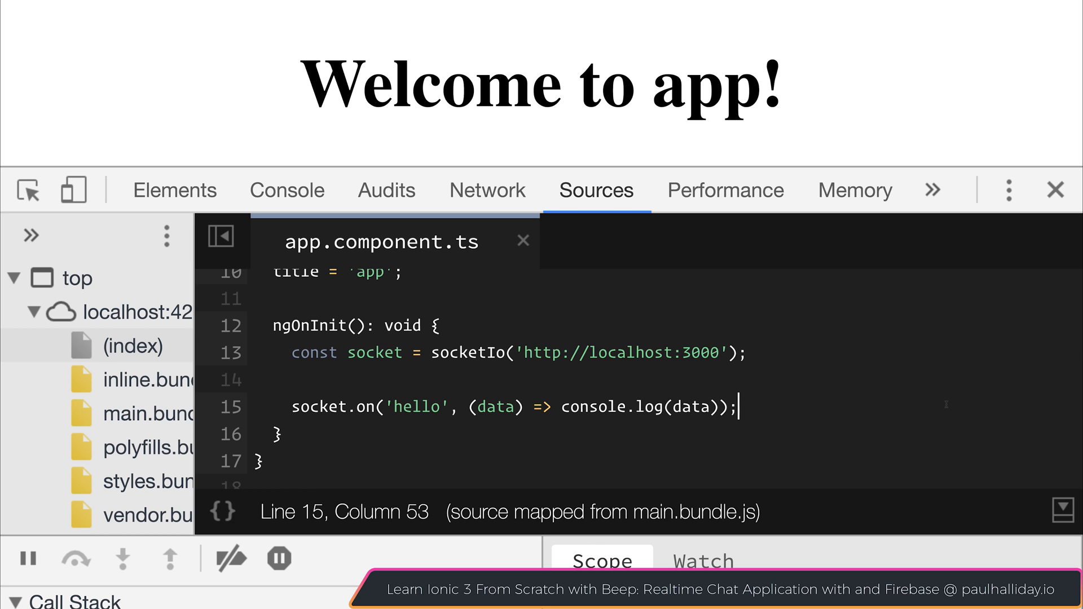
left_click(566, 408)
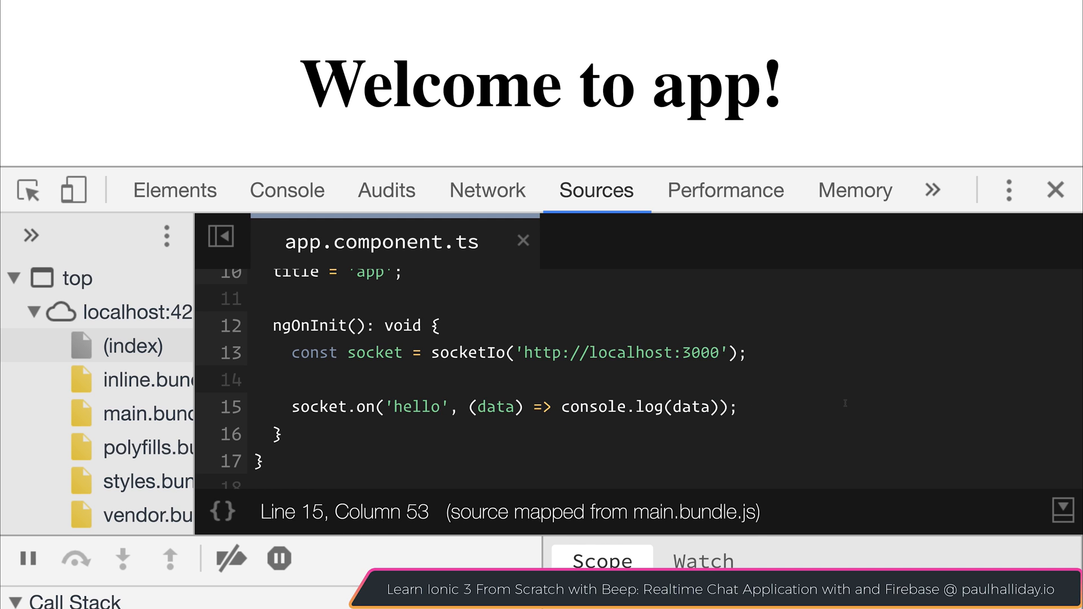
left_click(738, 408)
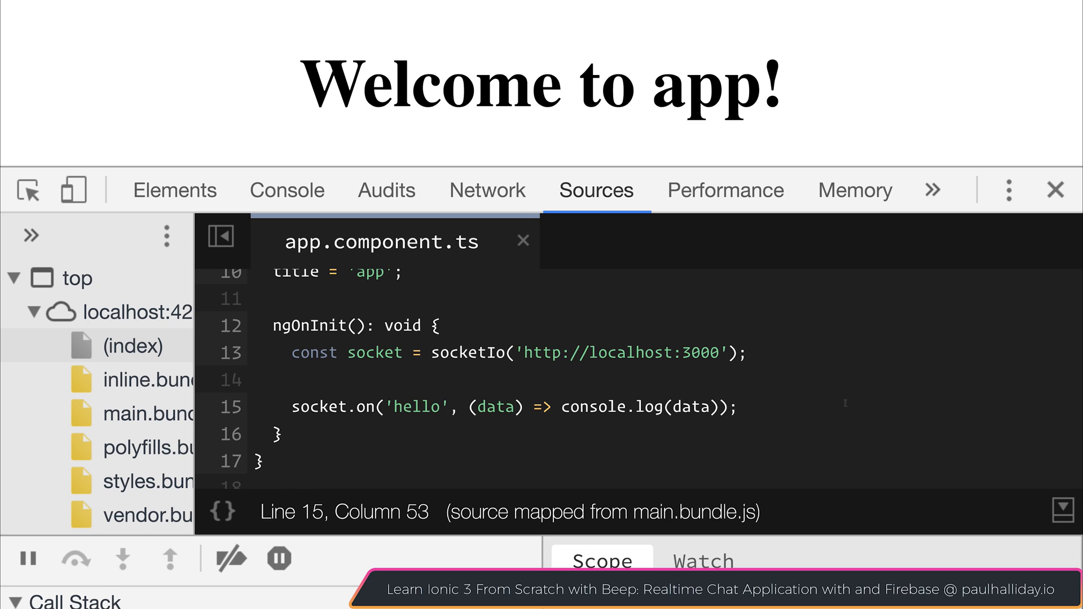
left_click(741, 406)
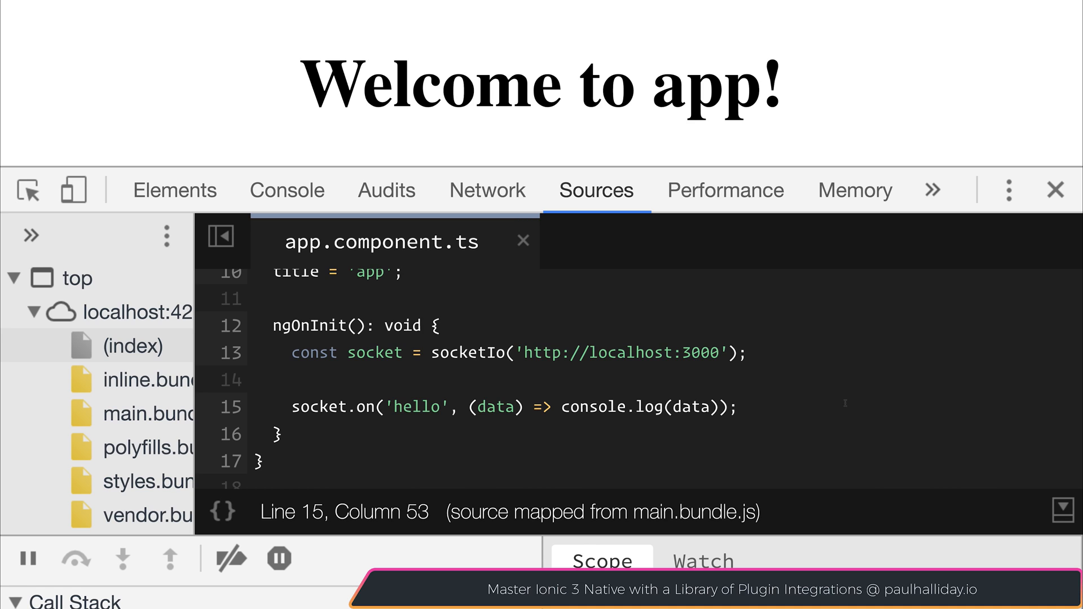
left_click(737, 408)
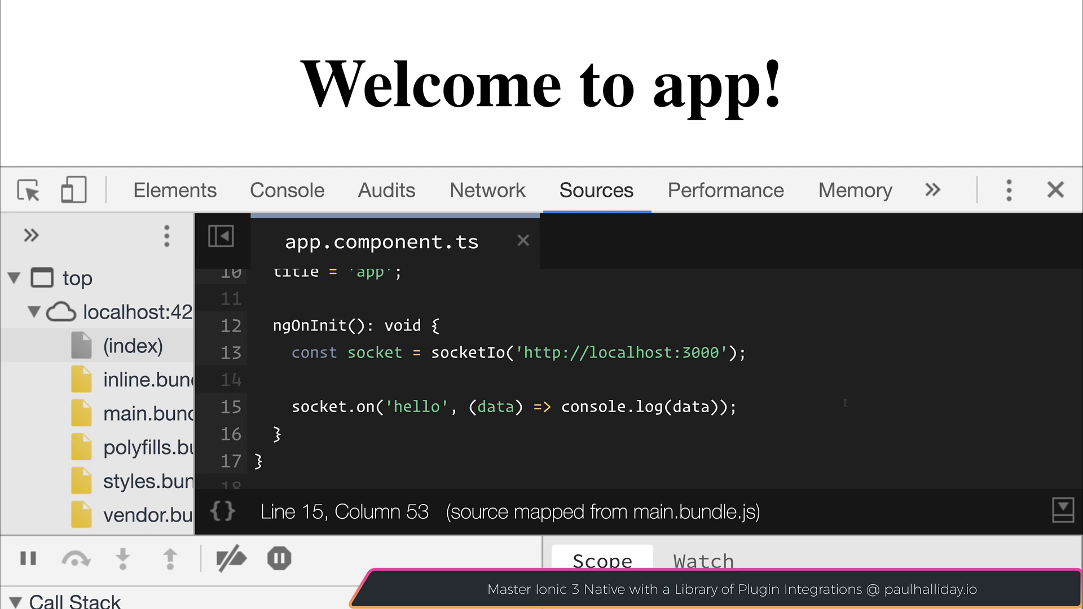
left_click(739, 407)
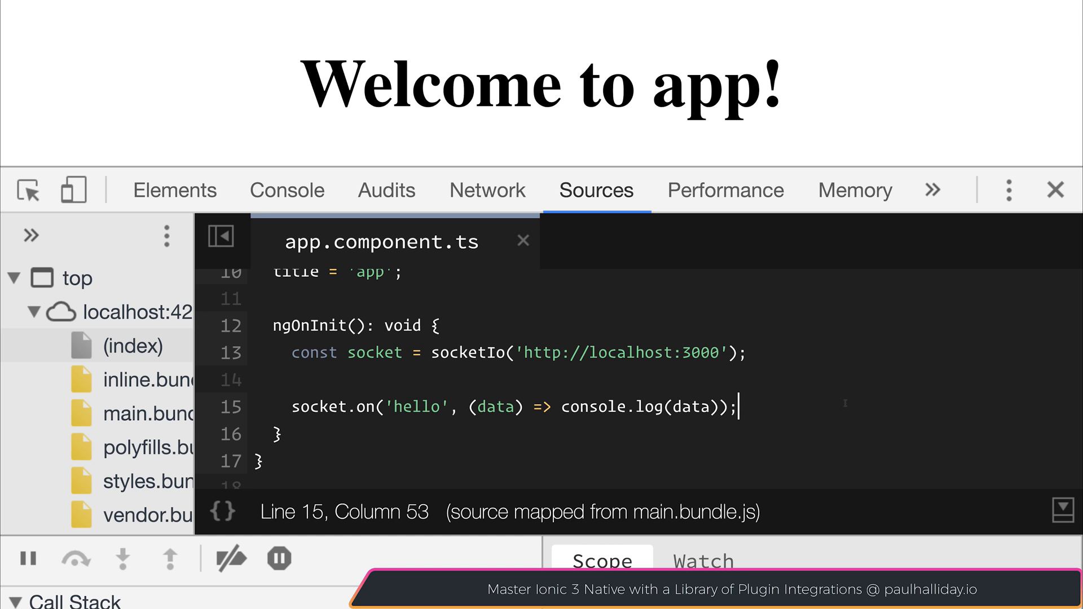